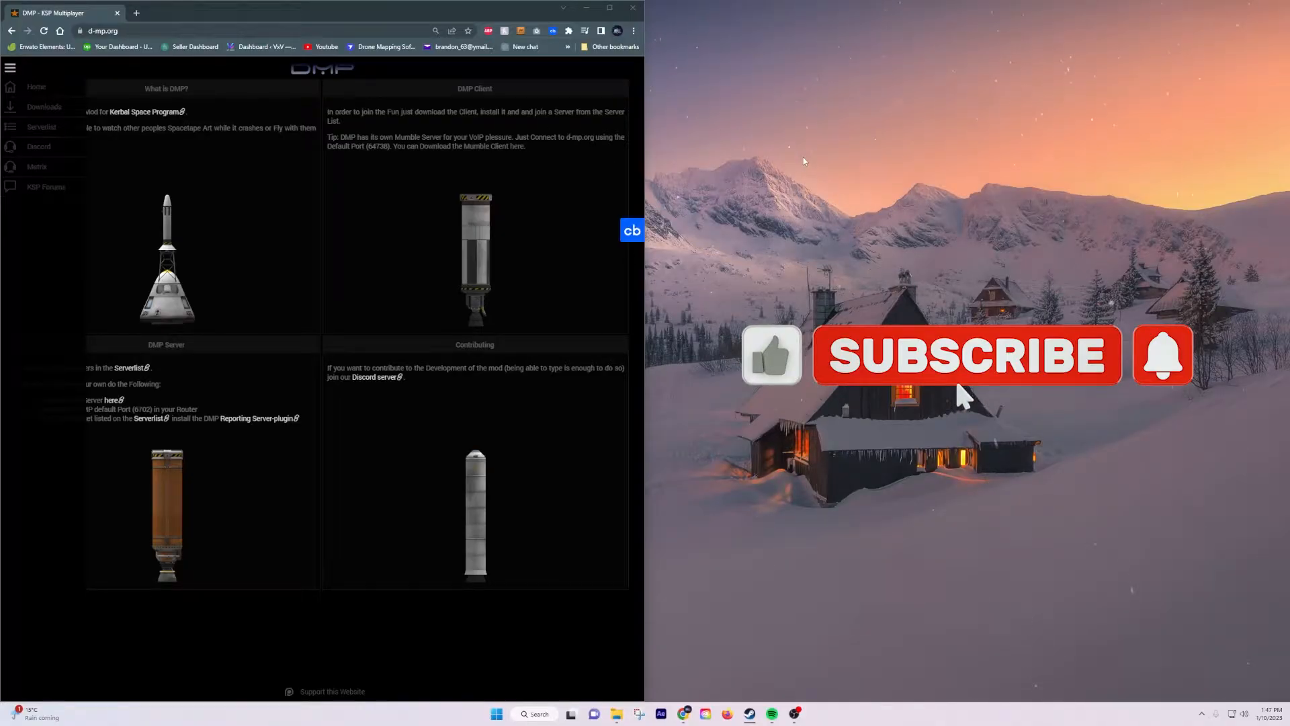
# Step: Download the DMP Server zip from the downloads page, dismissing the antivirus notice
pyautogui.click(965, 355)
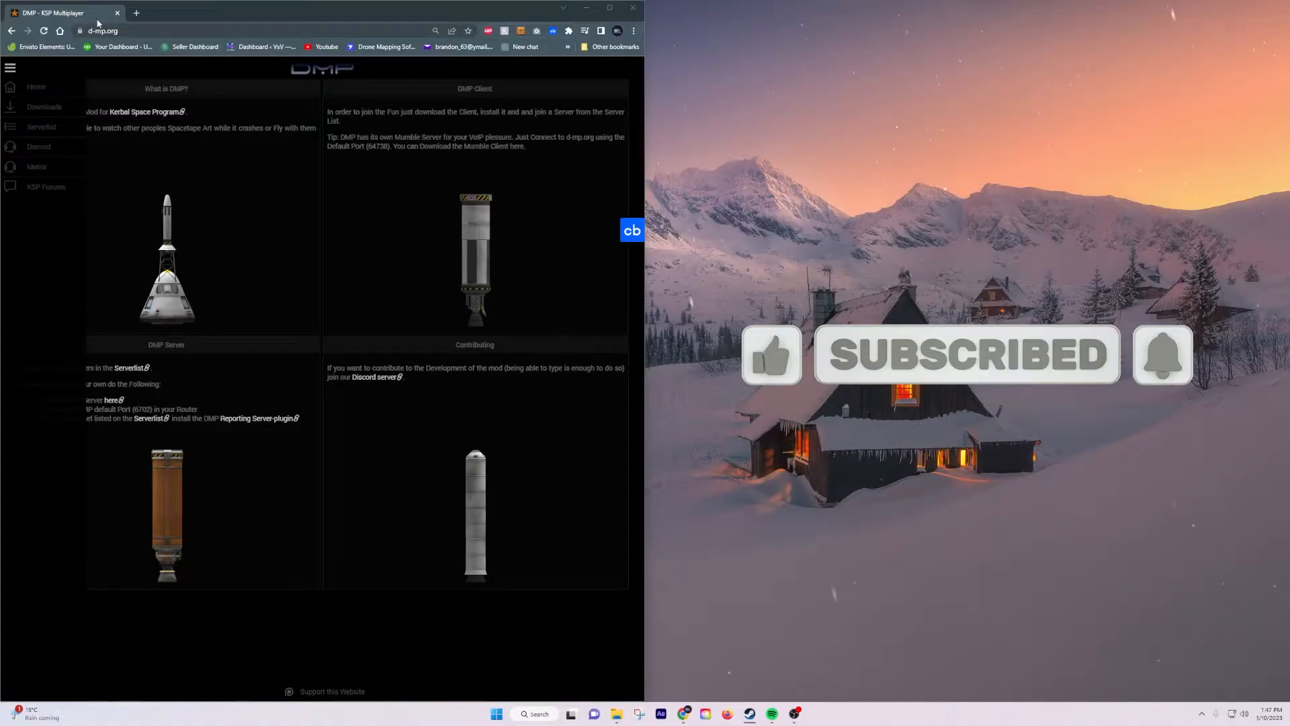
pyautogui.moveTo(193, 46)
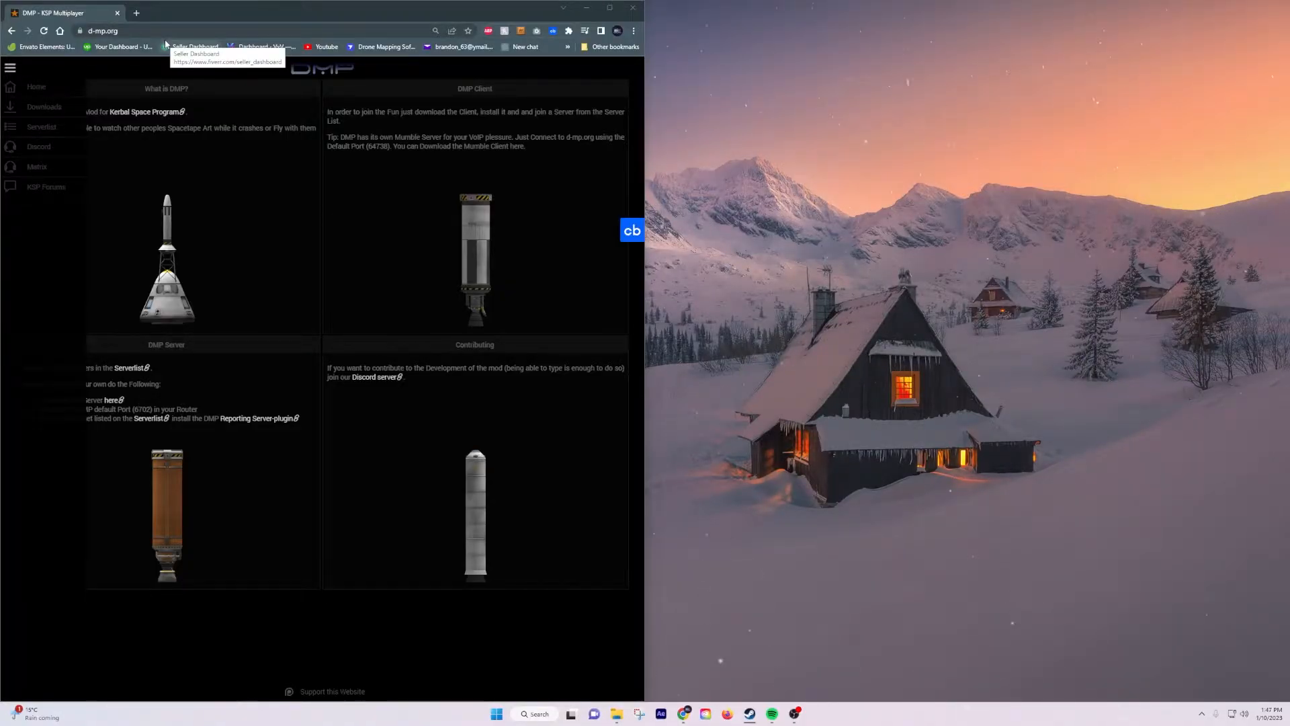
pyautogui.moveTo(44, 107)
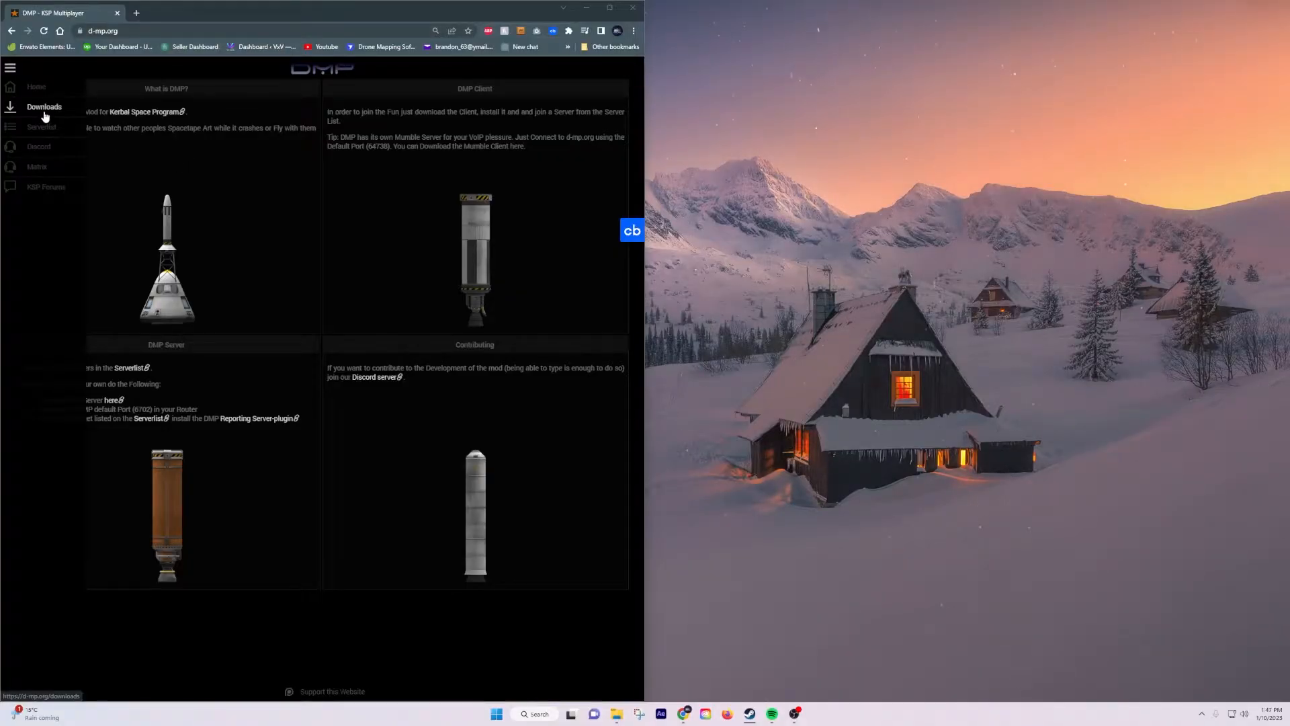
pyautogui.click(45, 107)
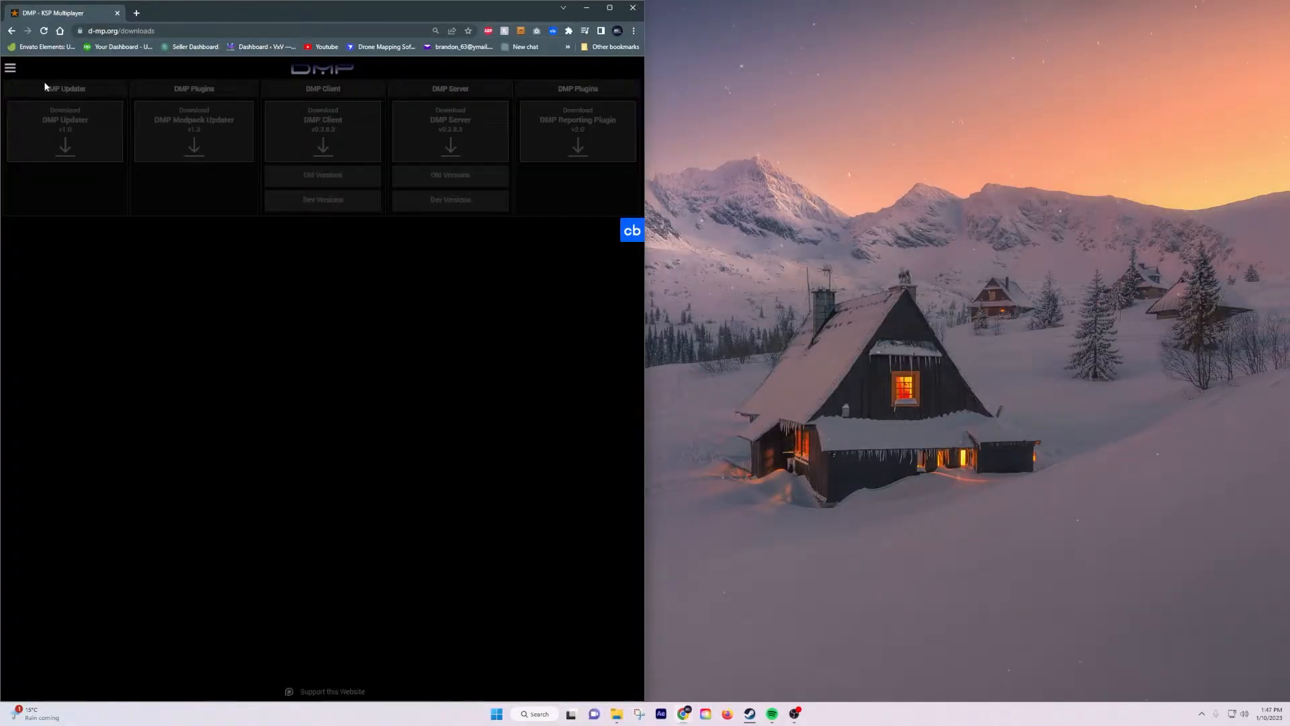
pyautogui.moveTo(323, 132)
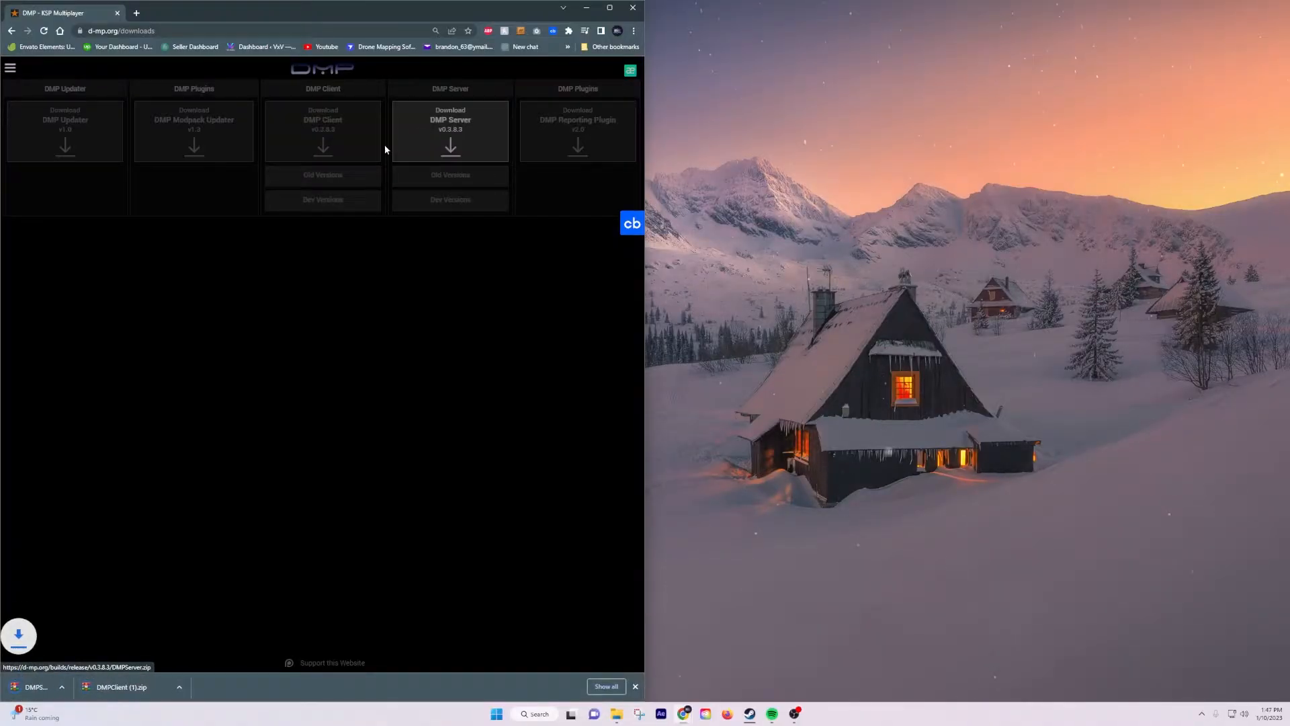
pyautogui.click(450, 132)
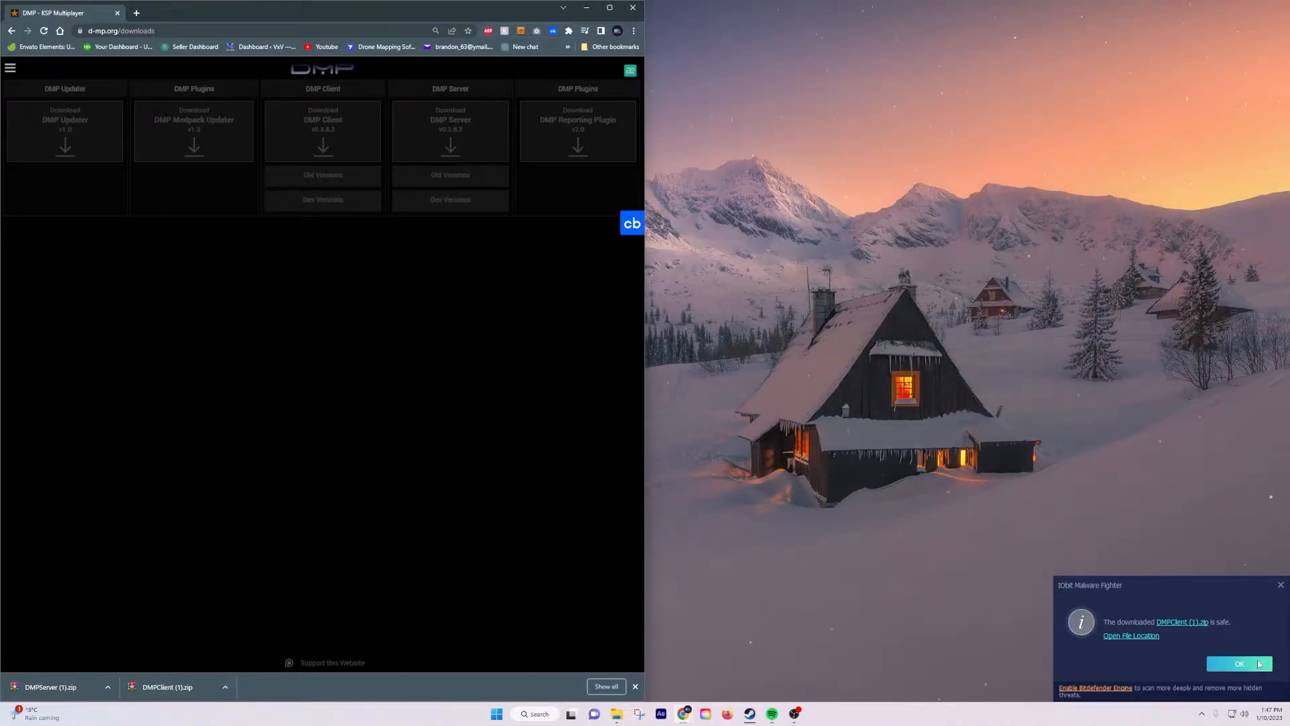
pyautogui.click(1239, 663)
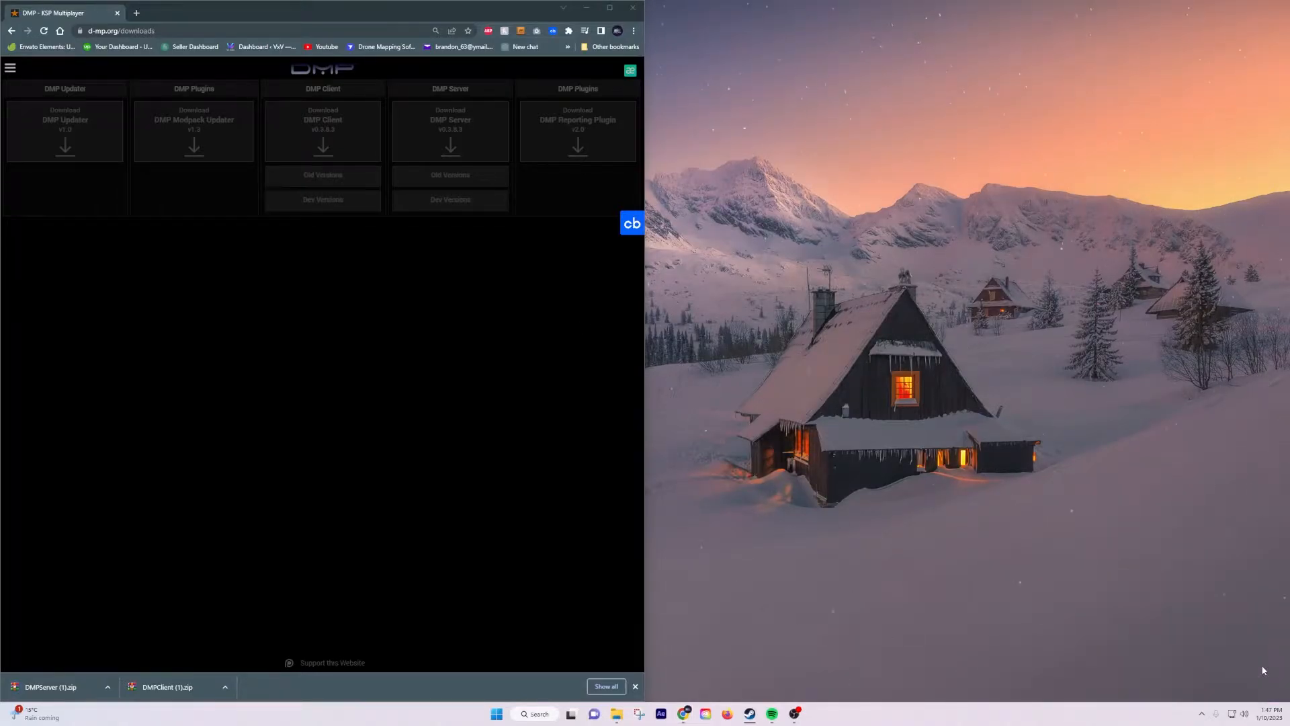
pyautogui.moveTo(248, 681)
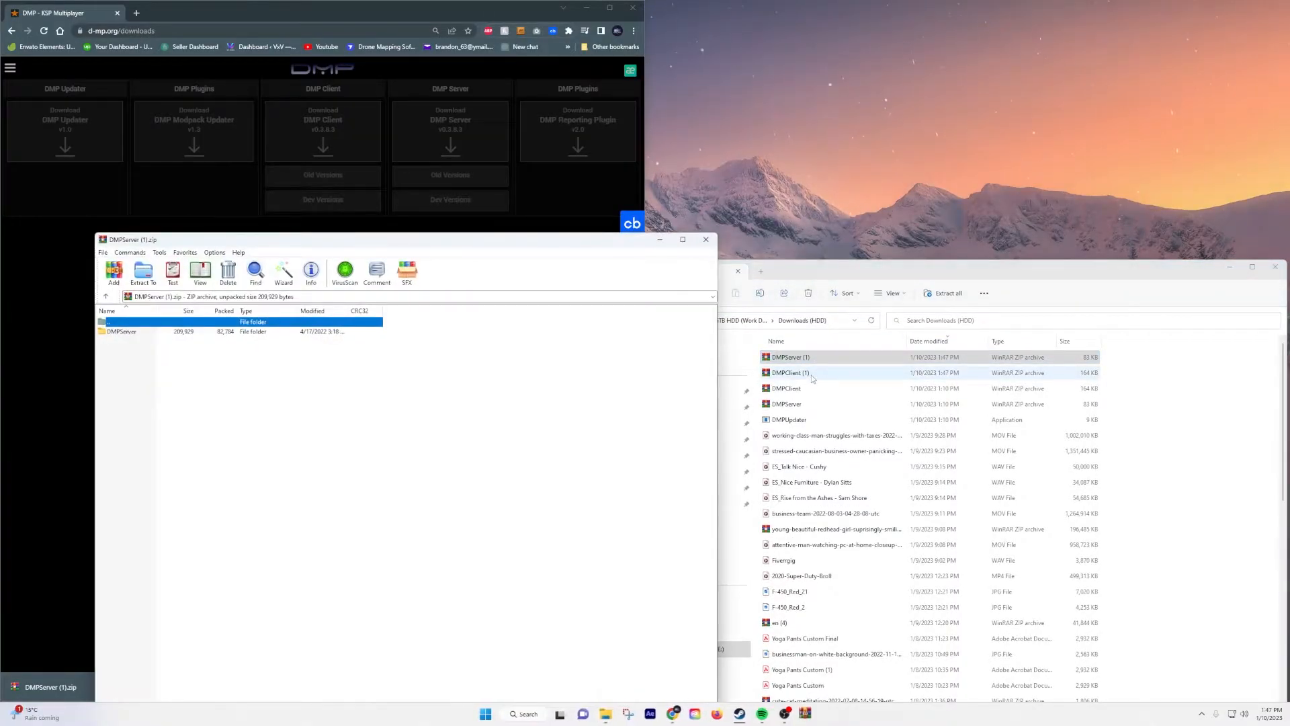
# Step: Open the DMPClient archive in WinRAR and close the server archive and Downloads windows
pyautogui.doubleClick(790, 372)
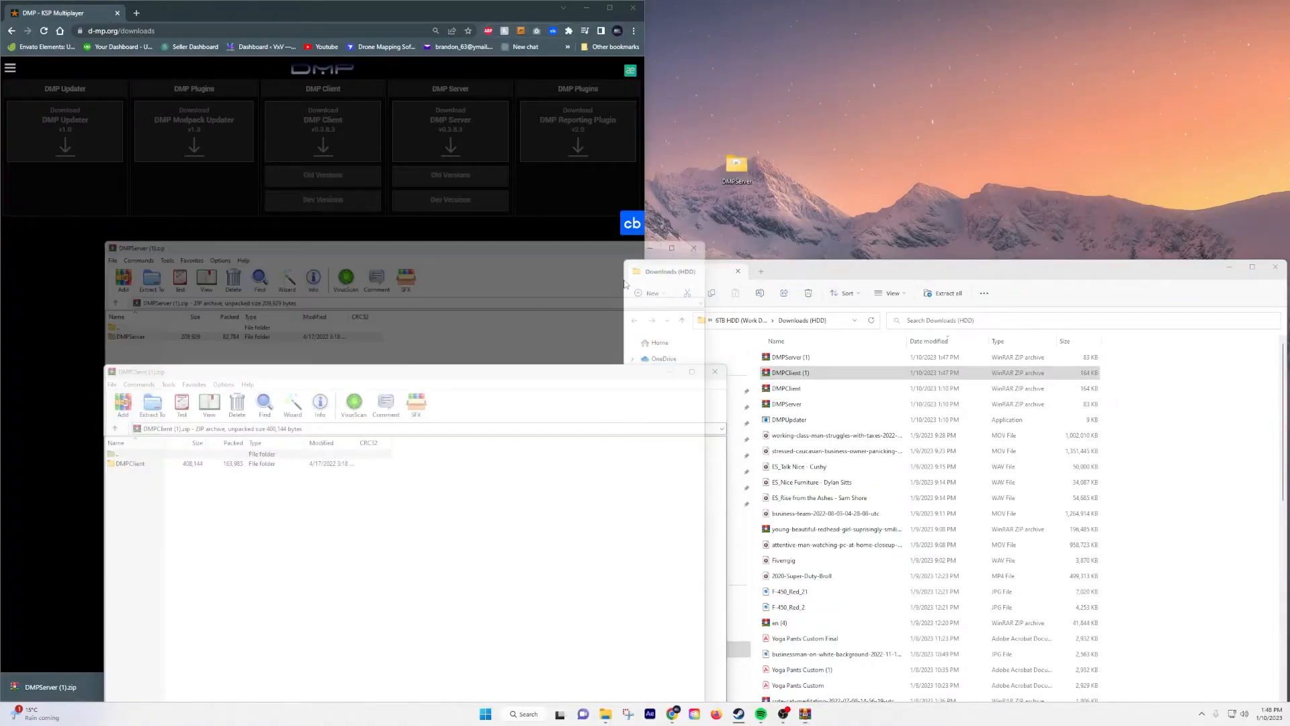
pyautogui.click(693, 247)
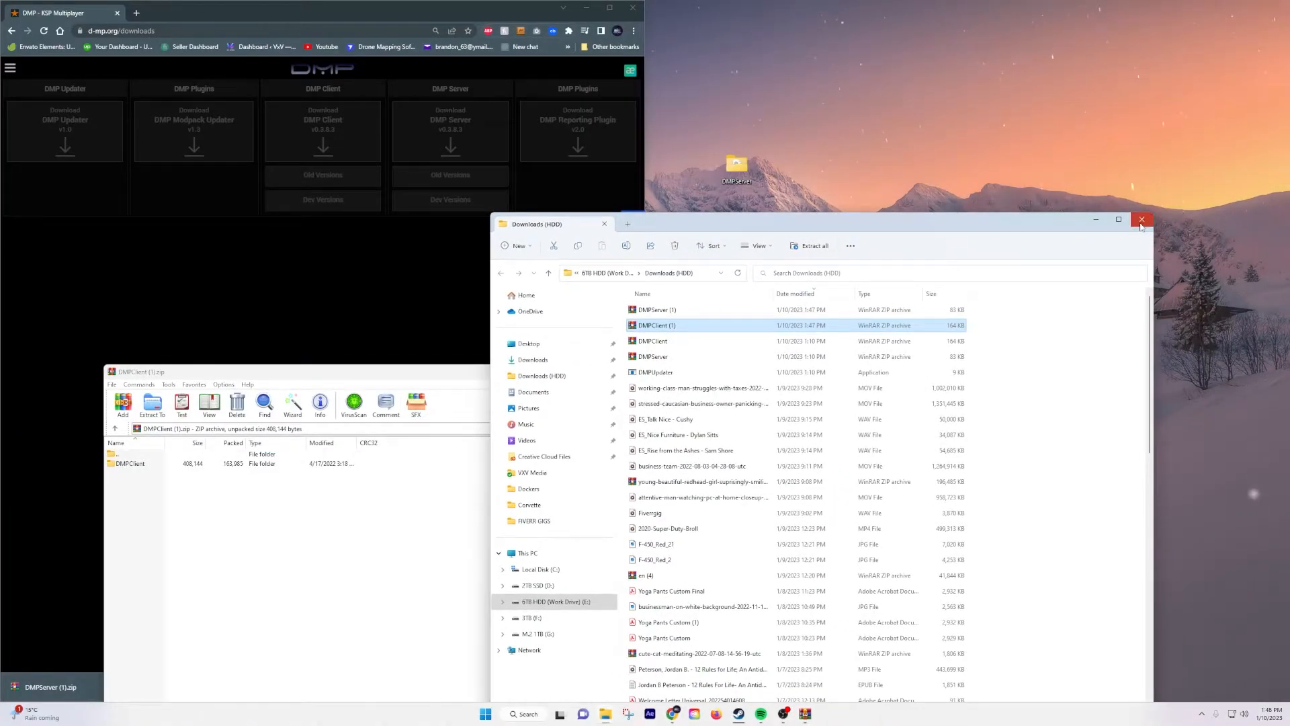
pyautogui.click(1141, 219)
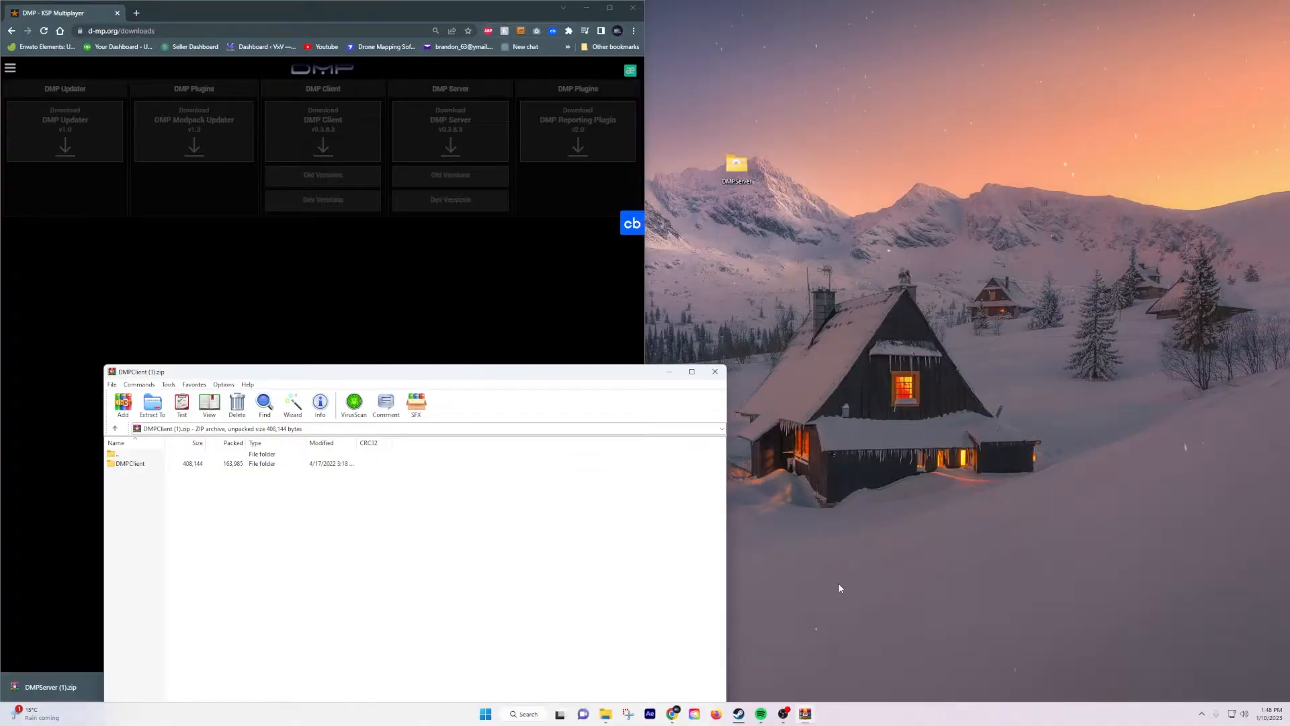
pyautogui.moveTo(814, 593)
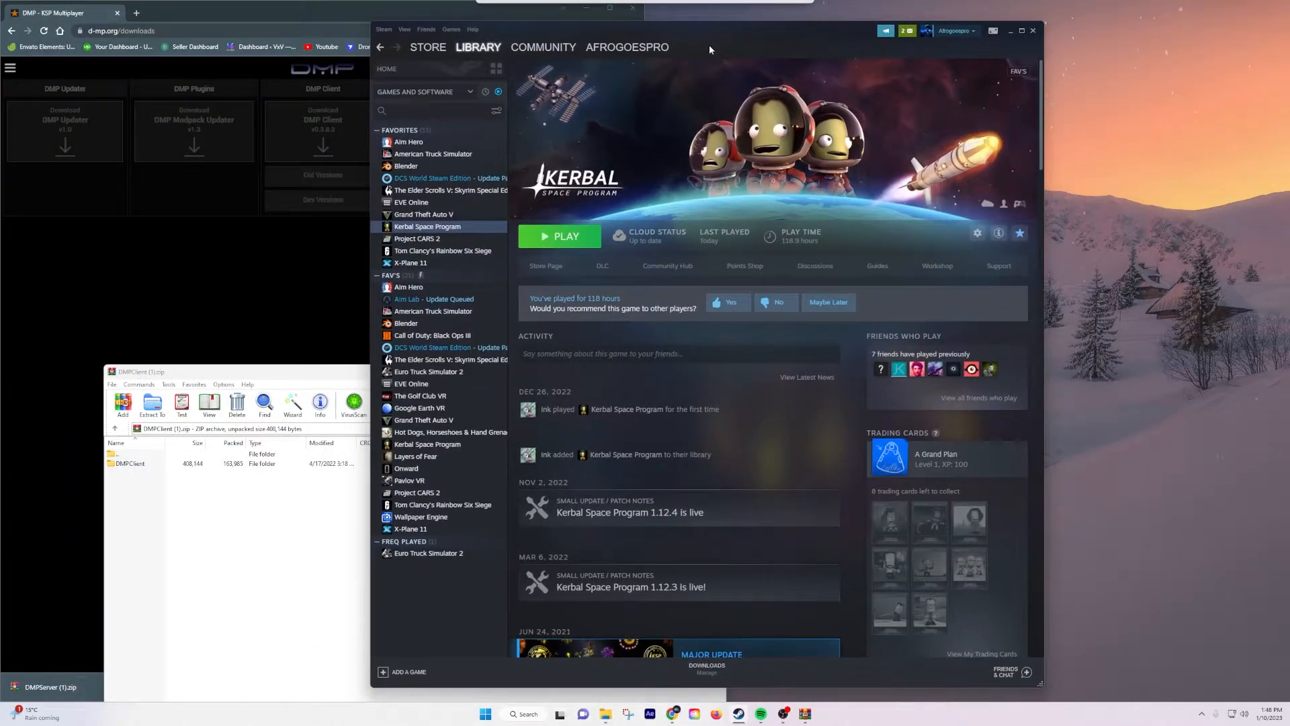
# Step: Browse Kerbal Space Program's local installation files via Manage > Browse local files
pyautogui.rightClick(426, 226)
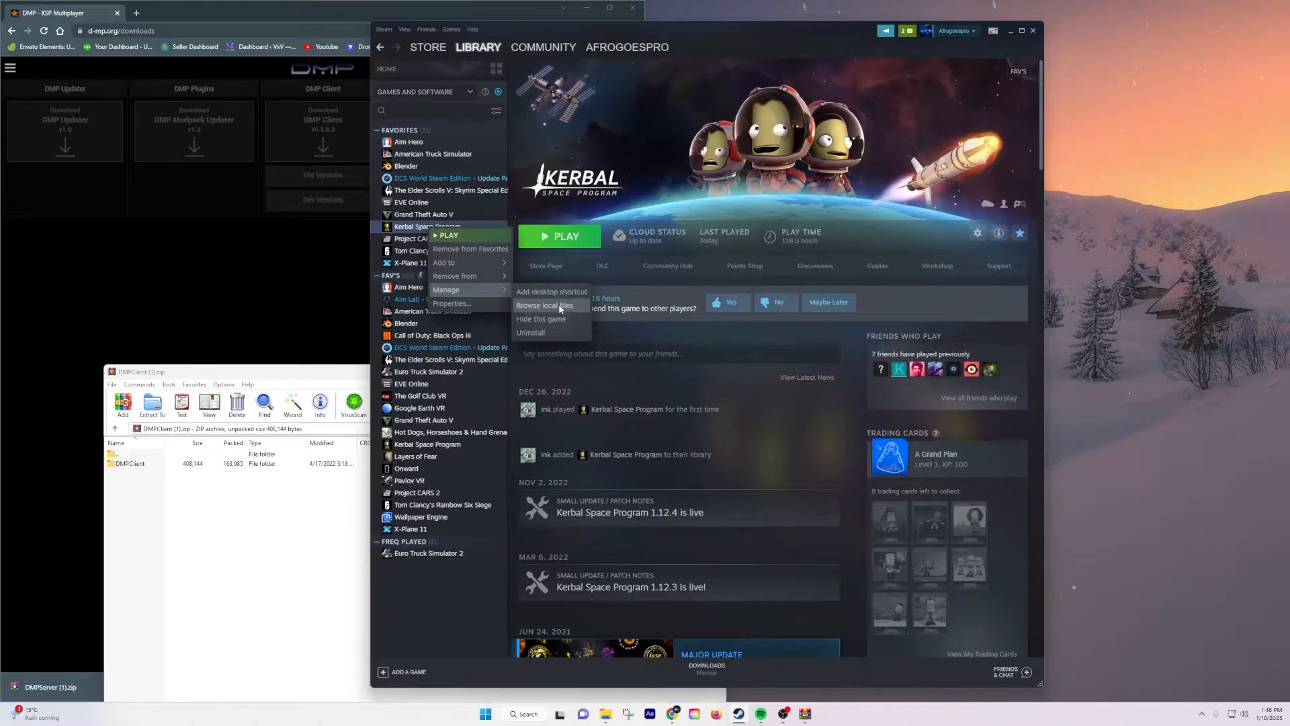
pyautogui.click(542, 305)
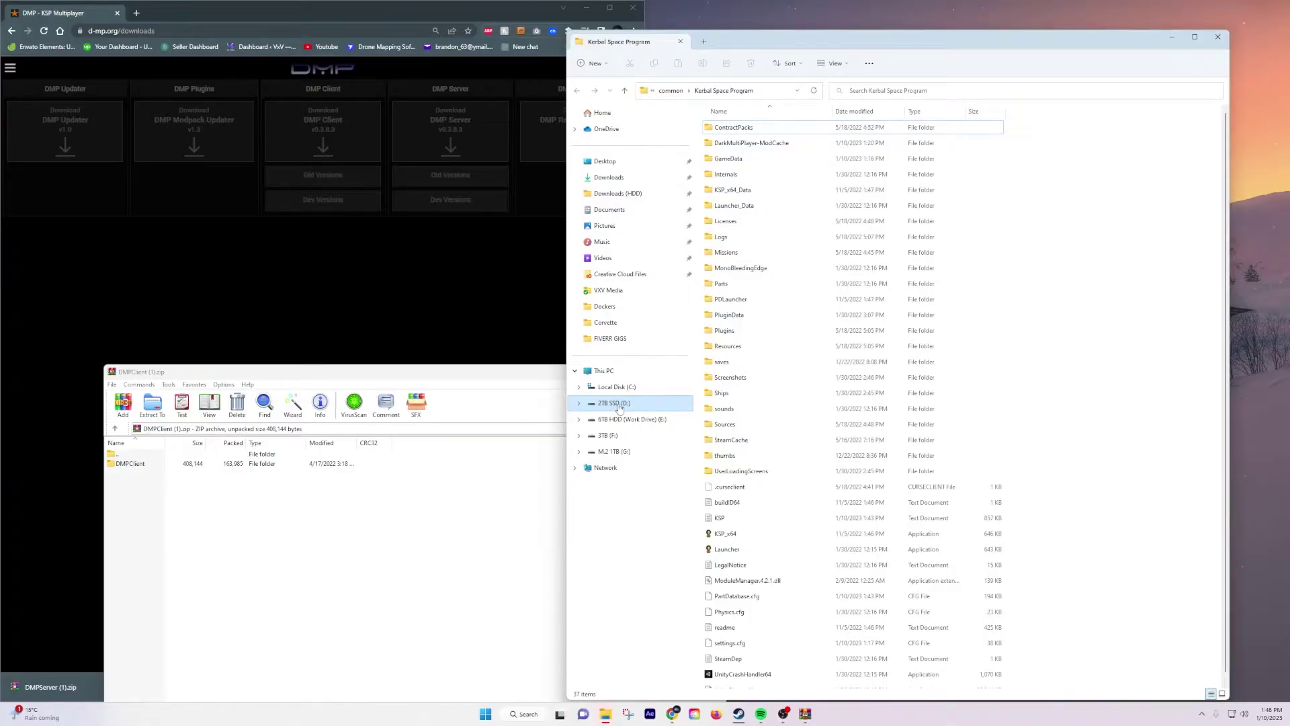
# Step: Navigate to 2TB SSD > SteamLibrary > steamapps > common > Kerbal Space Program and select GameData
pyautogui.click(610, 402)
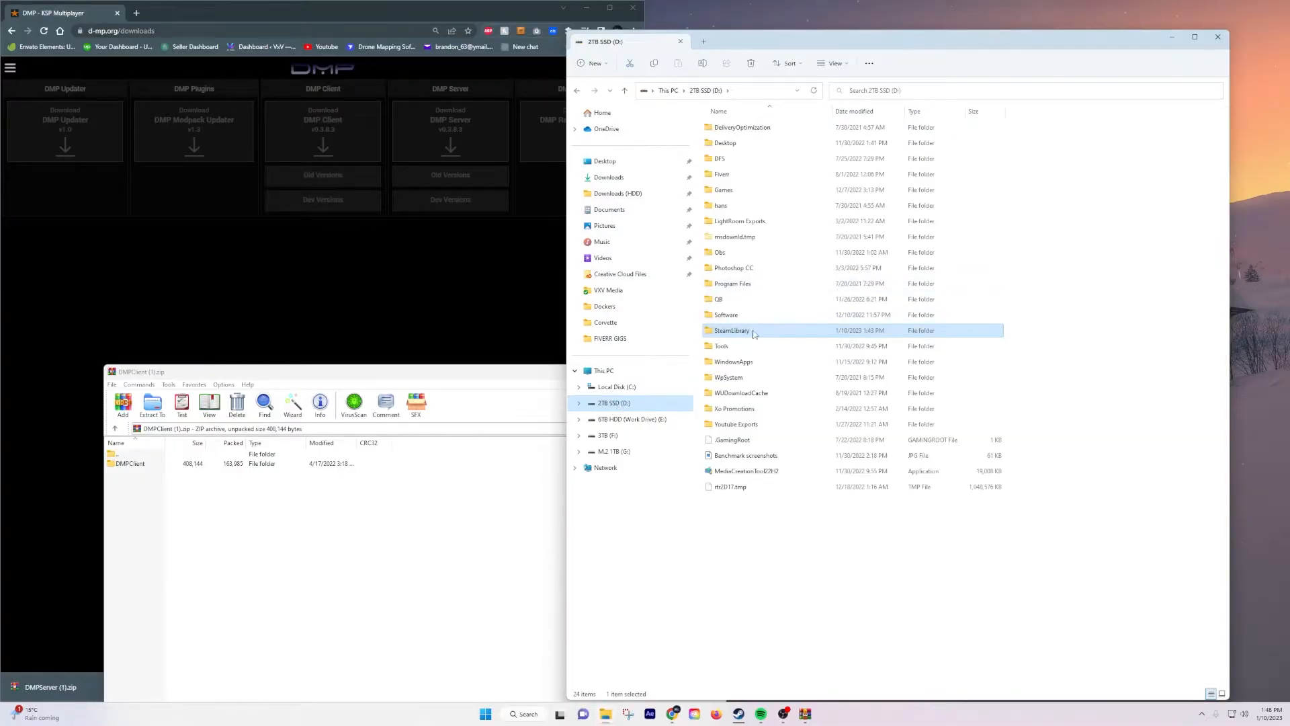
pyautogui.doubleClick(732, 330)
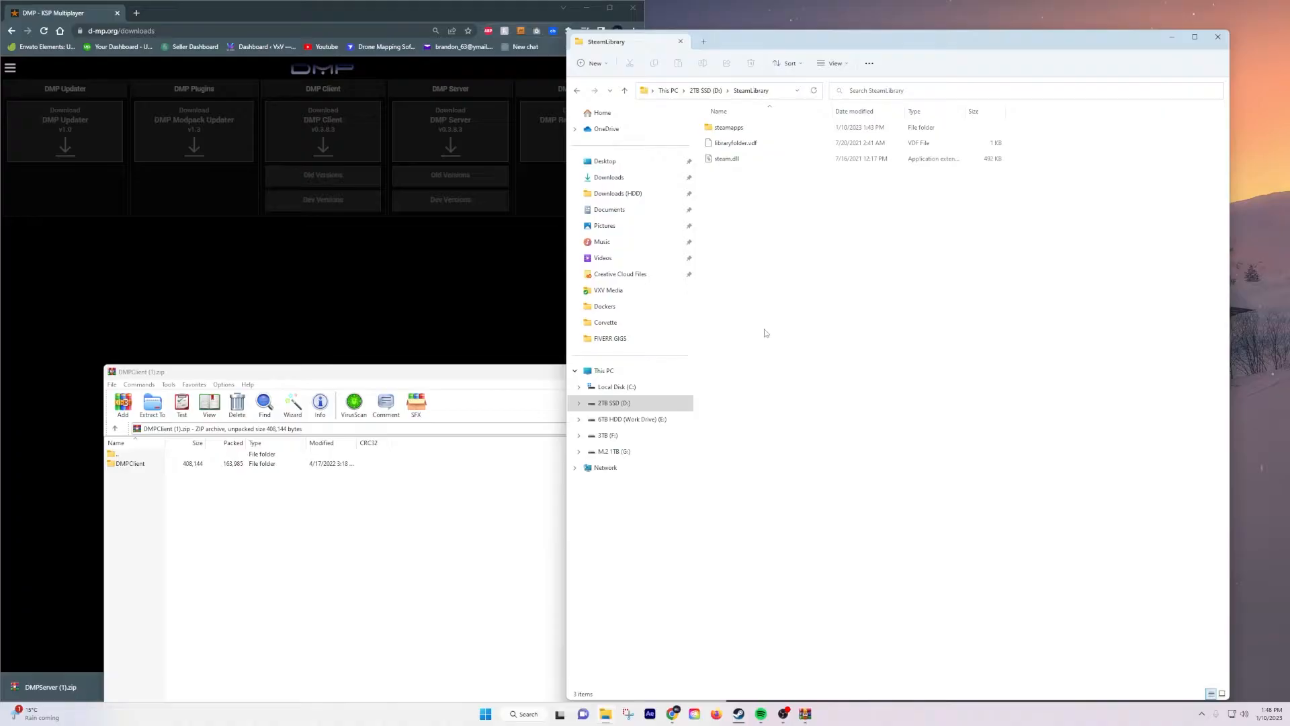
pyautogui.doubleClick(728, 126)
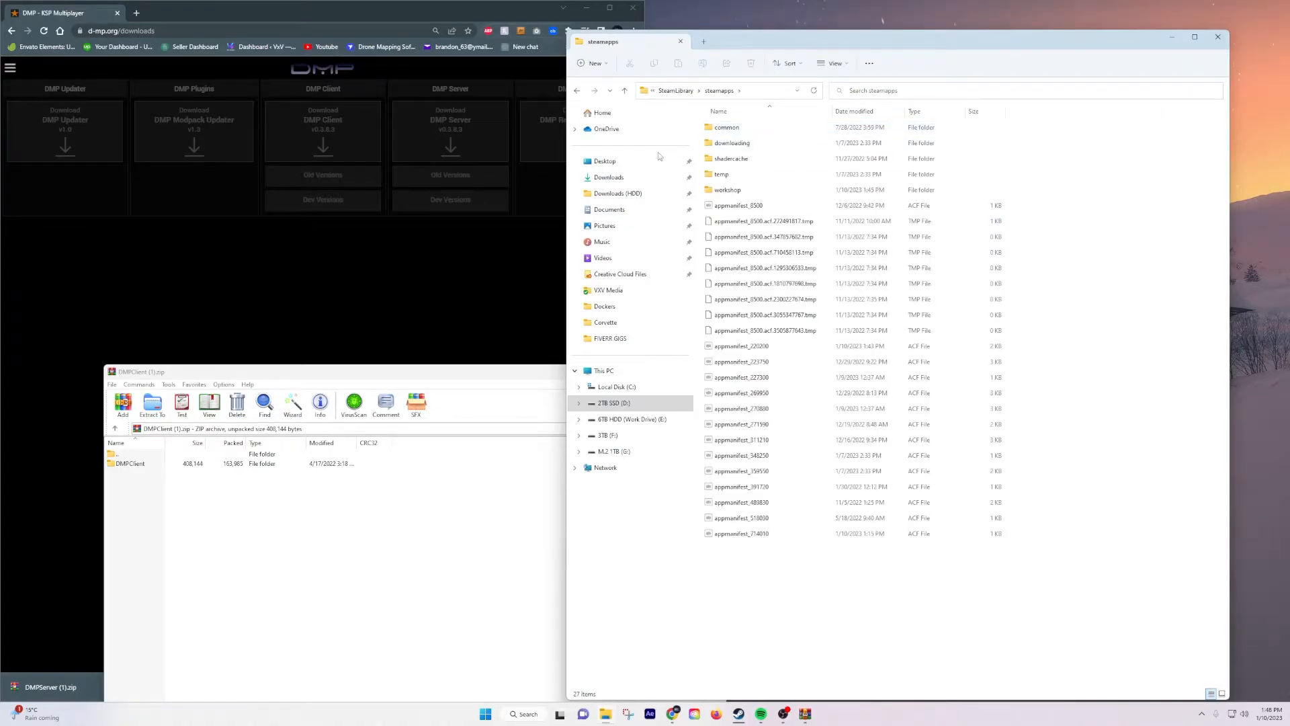
pyautogui.doubleClick(726, 126)
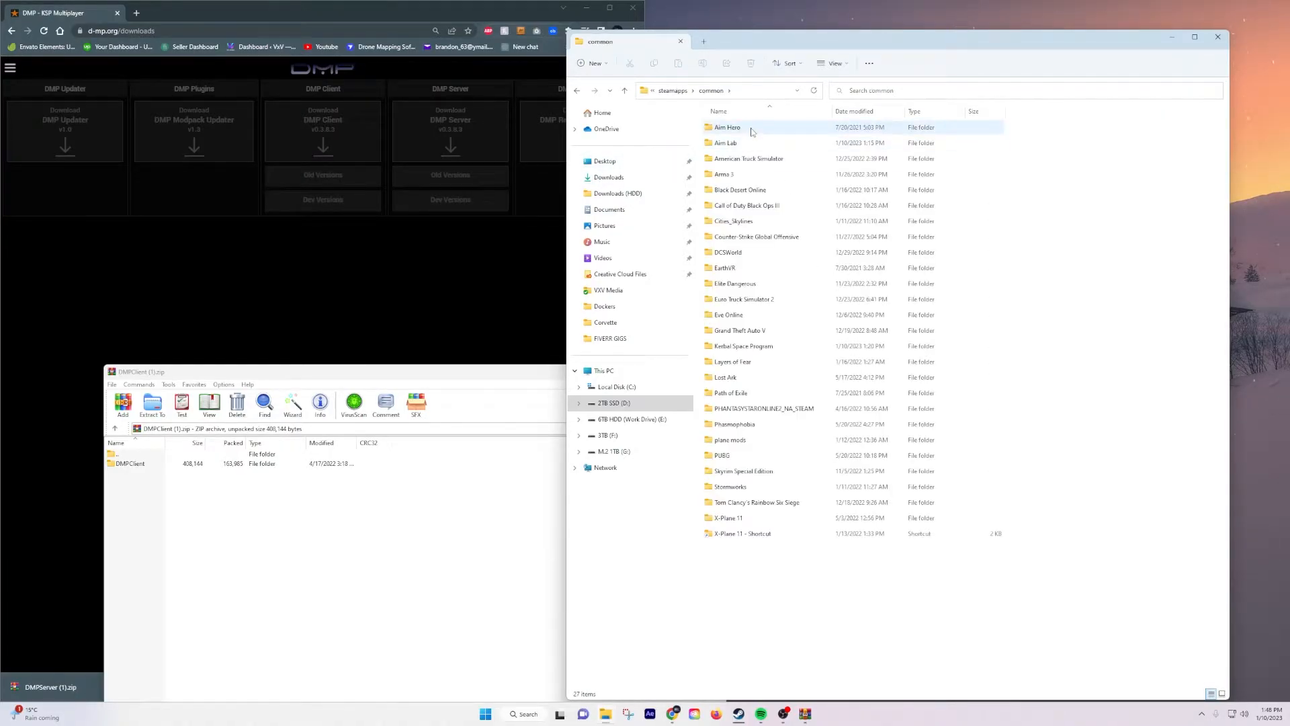
pyautogui.click(743, 346)
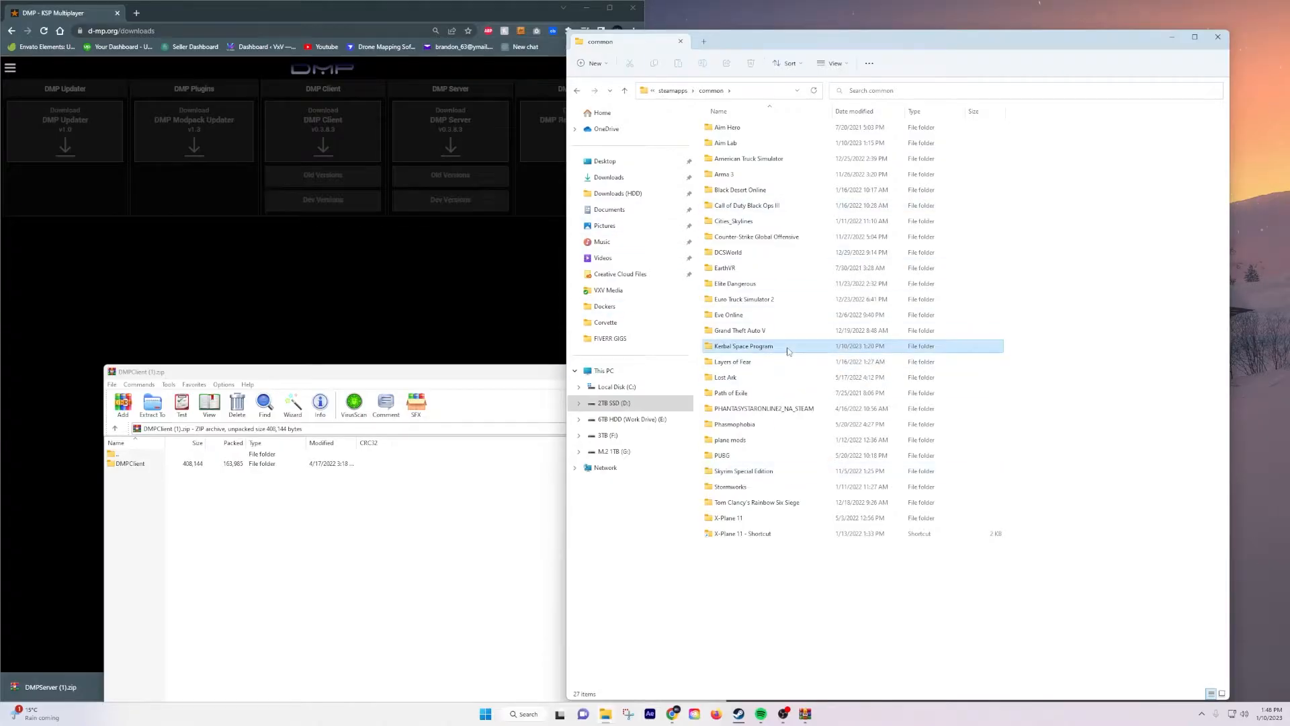
pyautogui.doubleClick(743, 345)
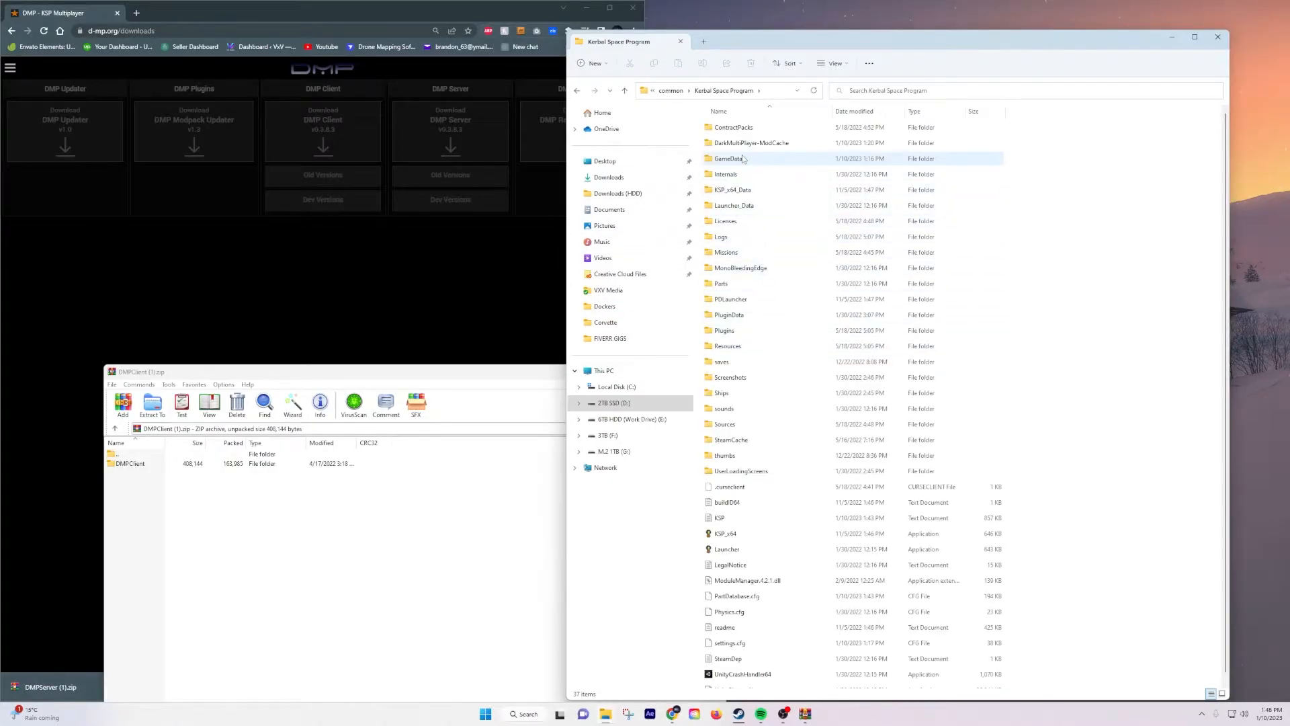
pyautogui.moveTo(747, 163)
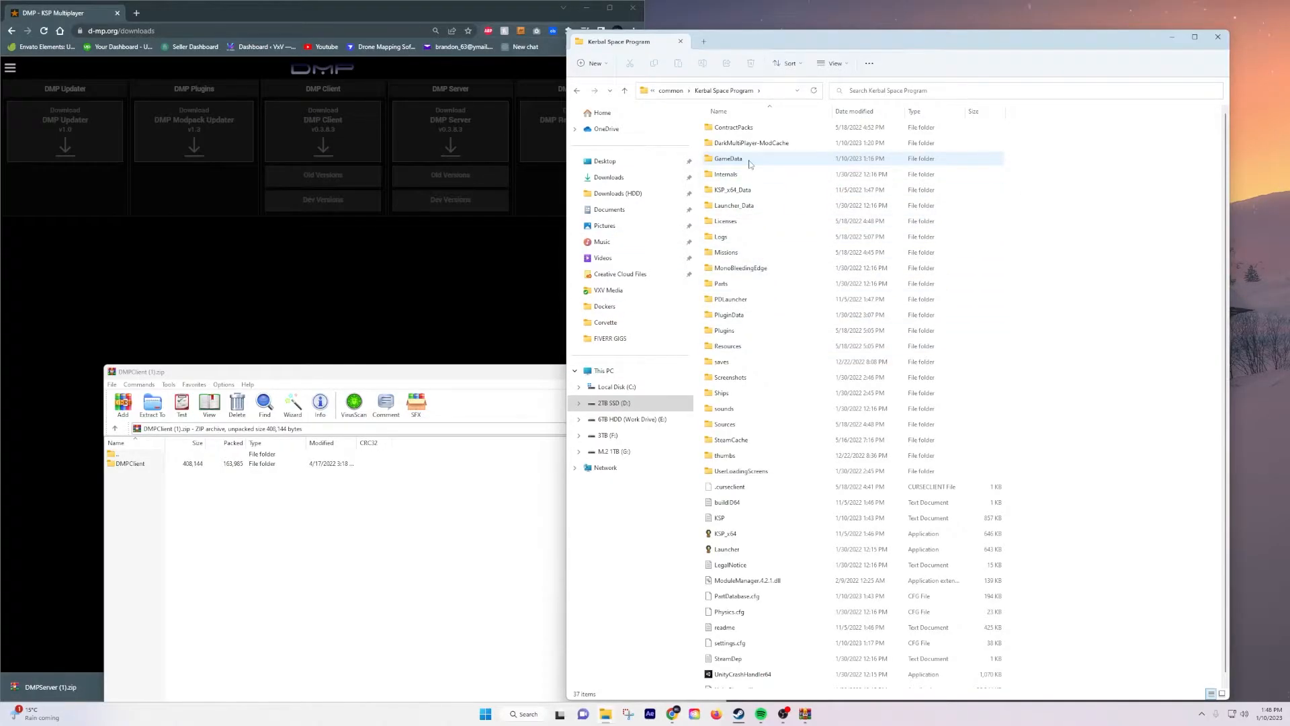
pyautogui.click(727, 158)
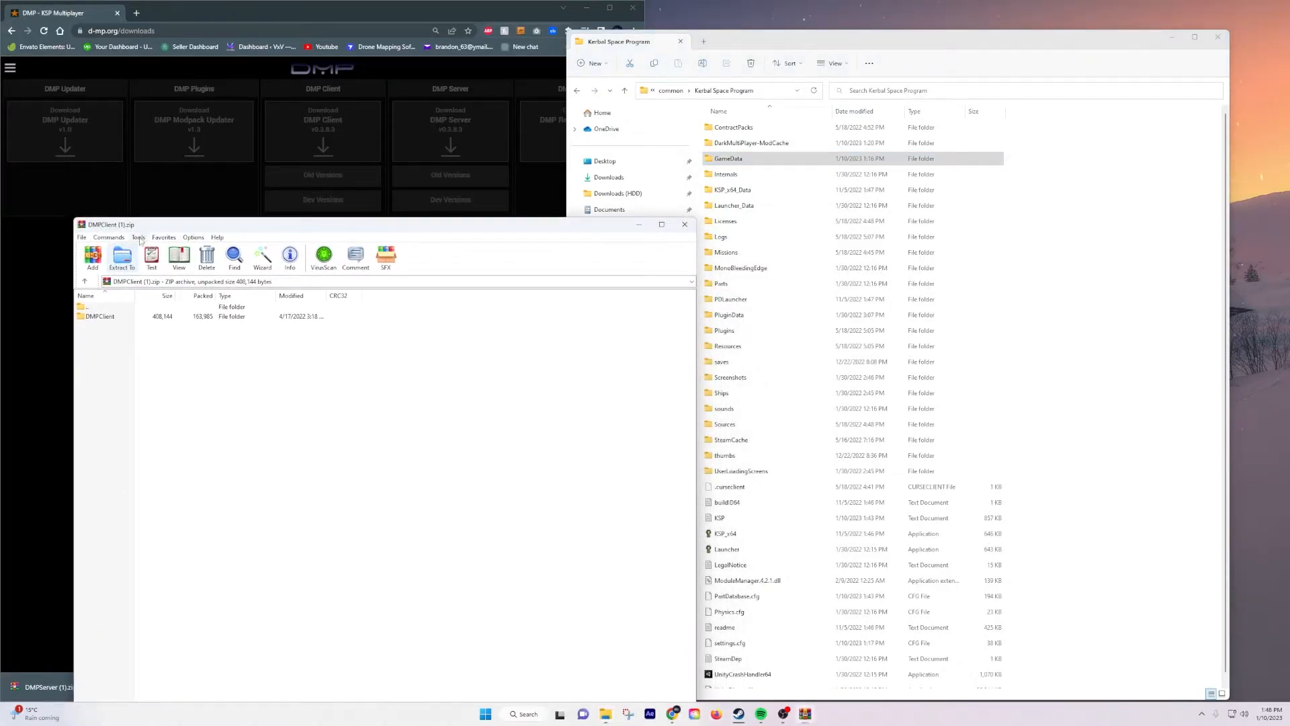
# Step: Copy the client's GameData into the KSP folder so it contains DarkMultiPlayer, then minimize Explorer
pyautogui.doubleClick(98, 316)
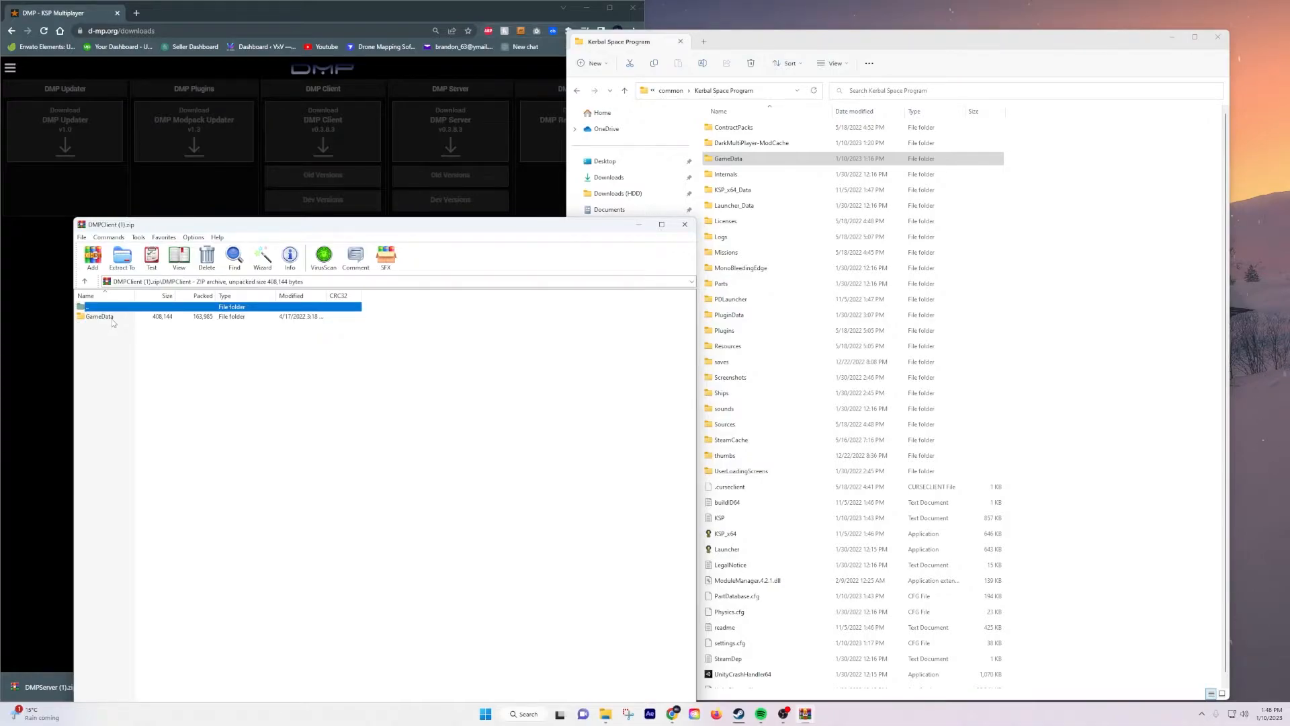
pyautogui.click(98, 316)
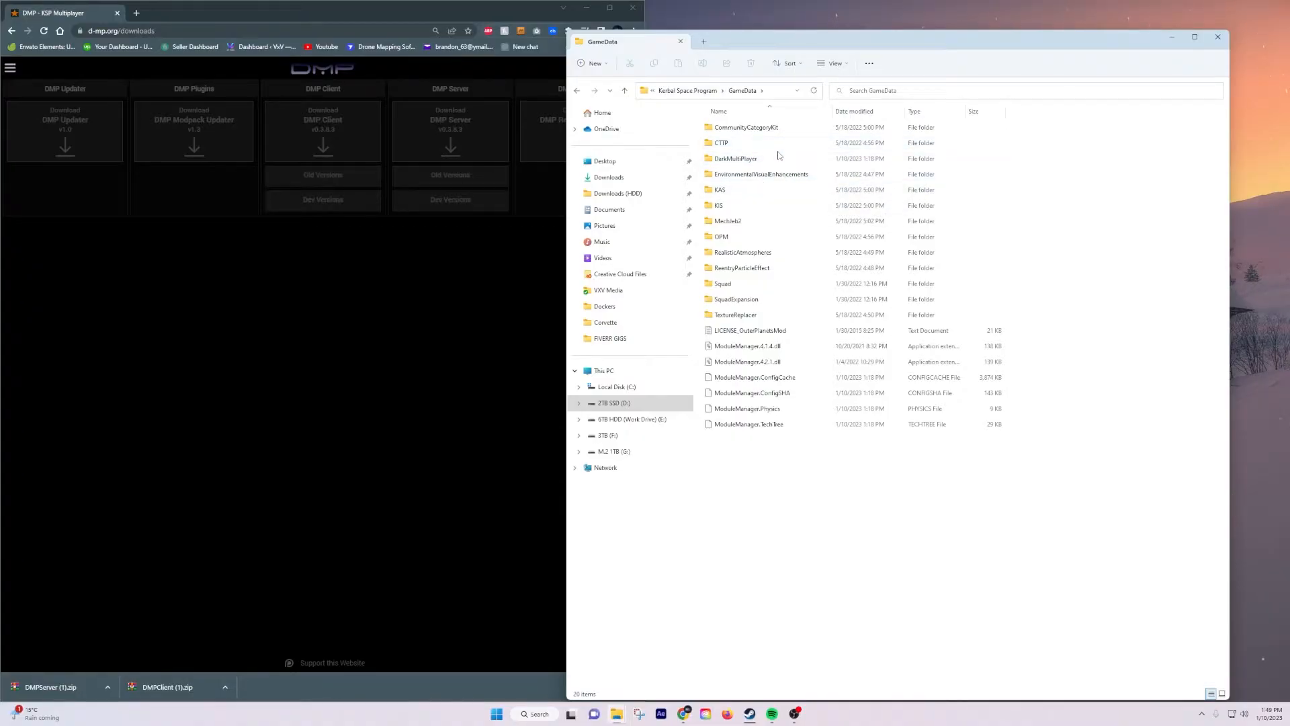
pyautogui.click(746, 126)
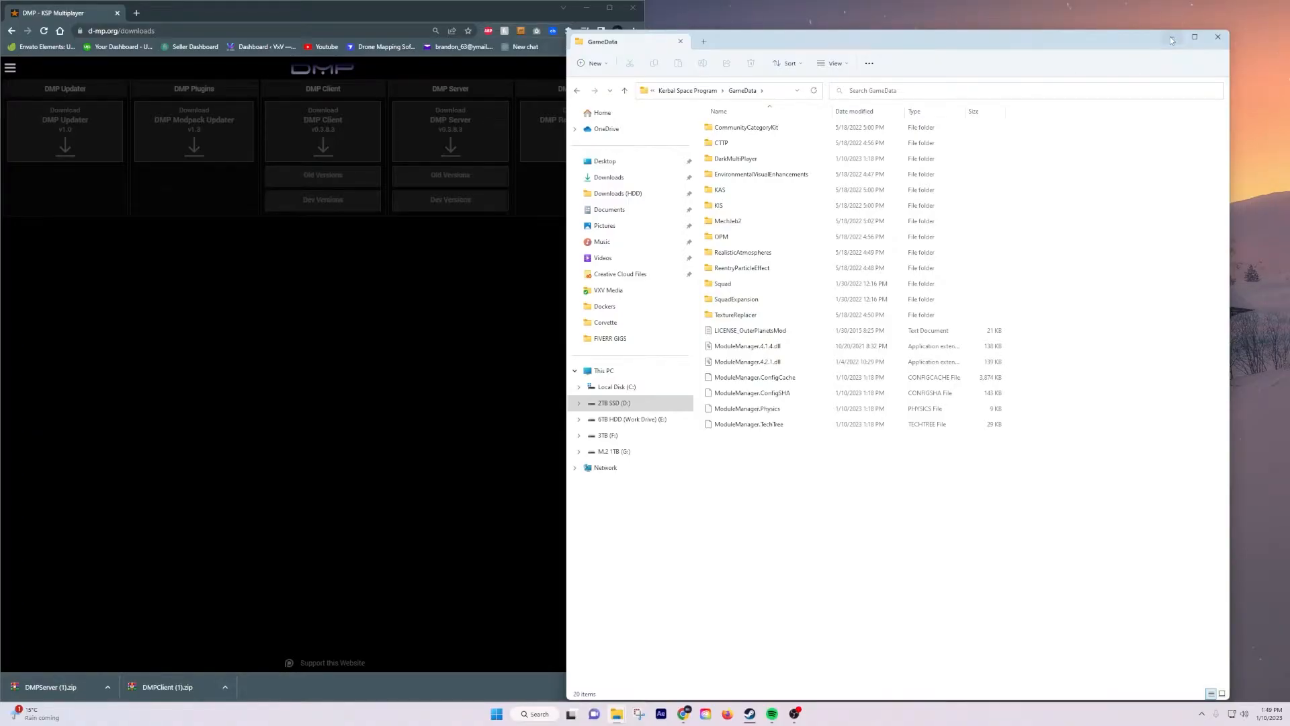
pyautogui.click(1218, 38)
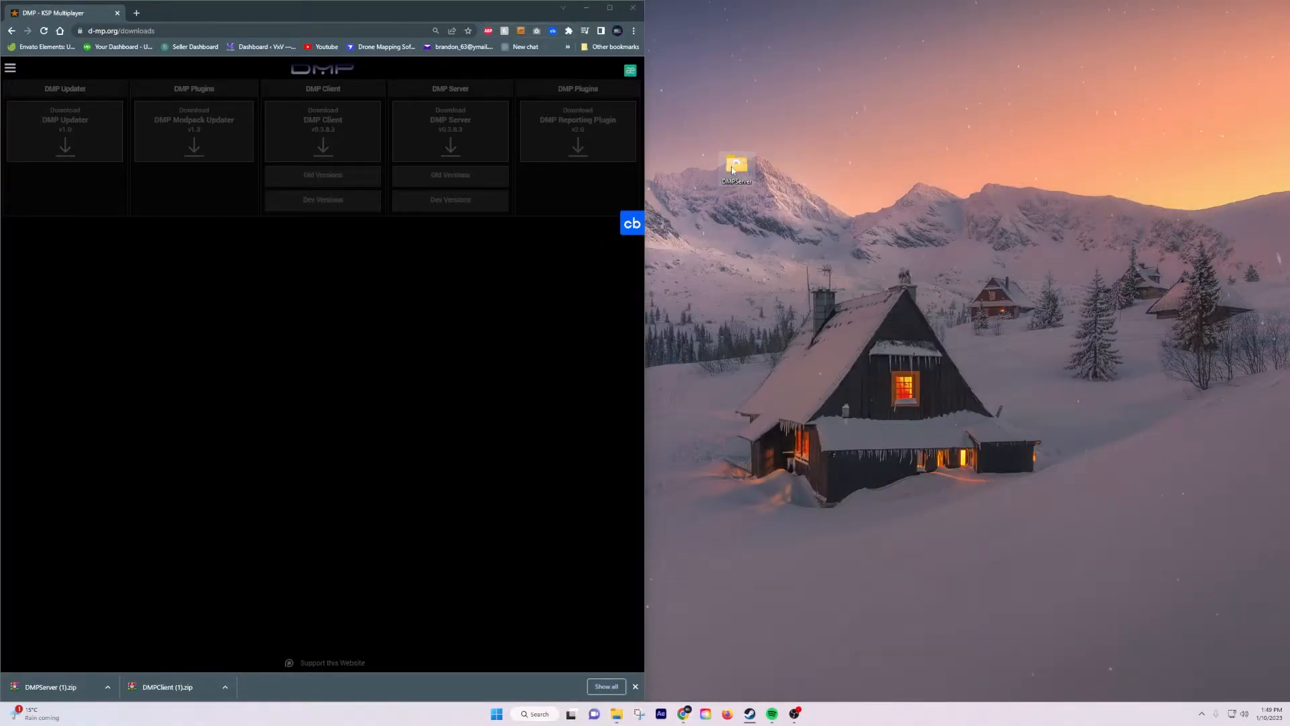
# Step: Run DMPServer.exe once from the desktop folder until ready, then shut the console down
pyautogui.doubleClick(735, 164)
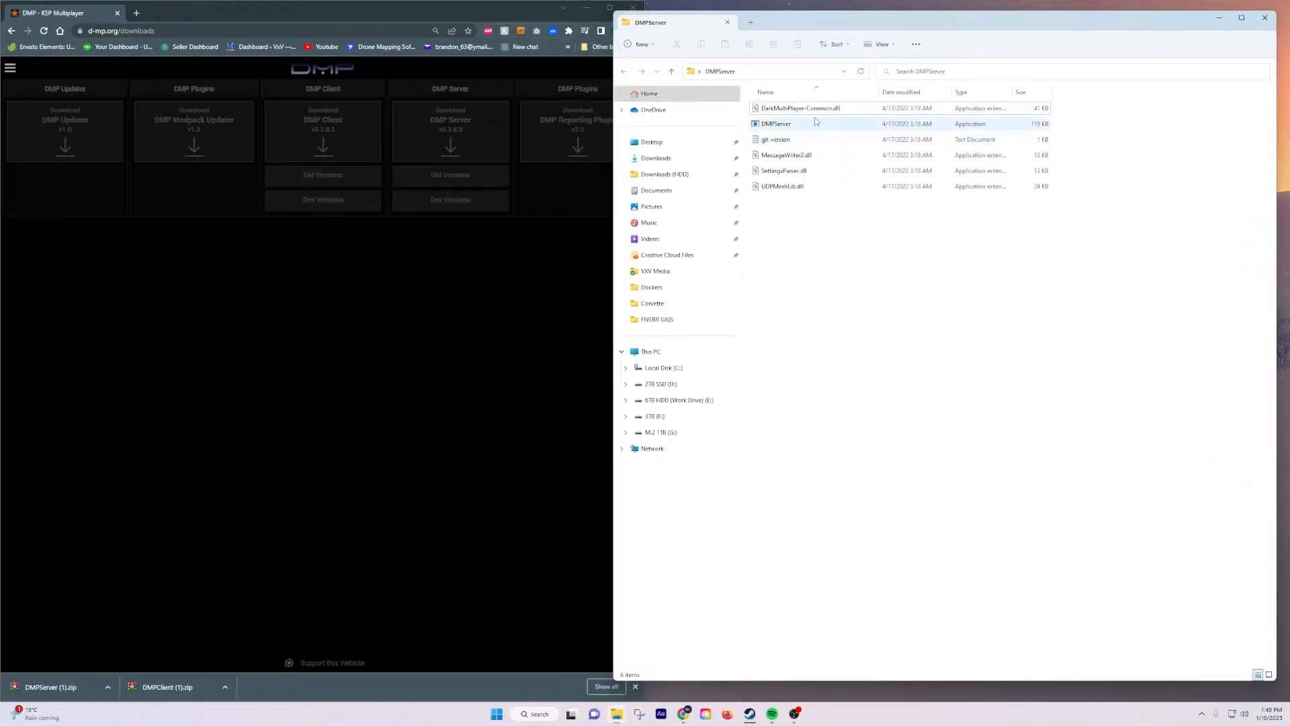
pyautogui.doubleClick(776, 124)
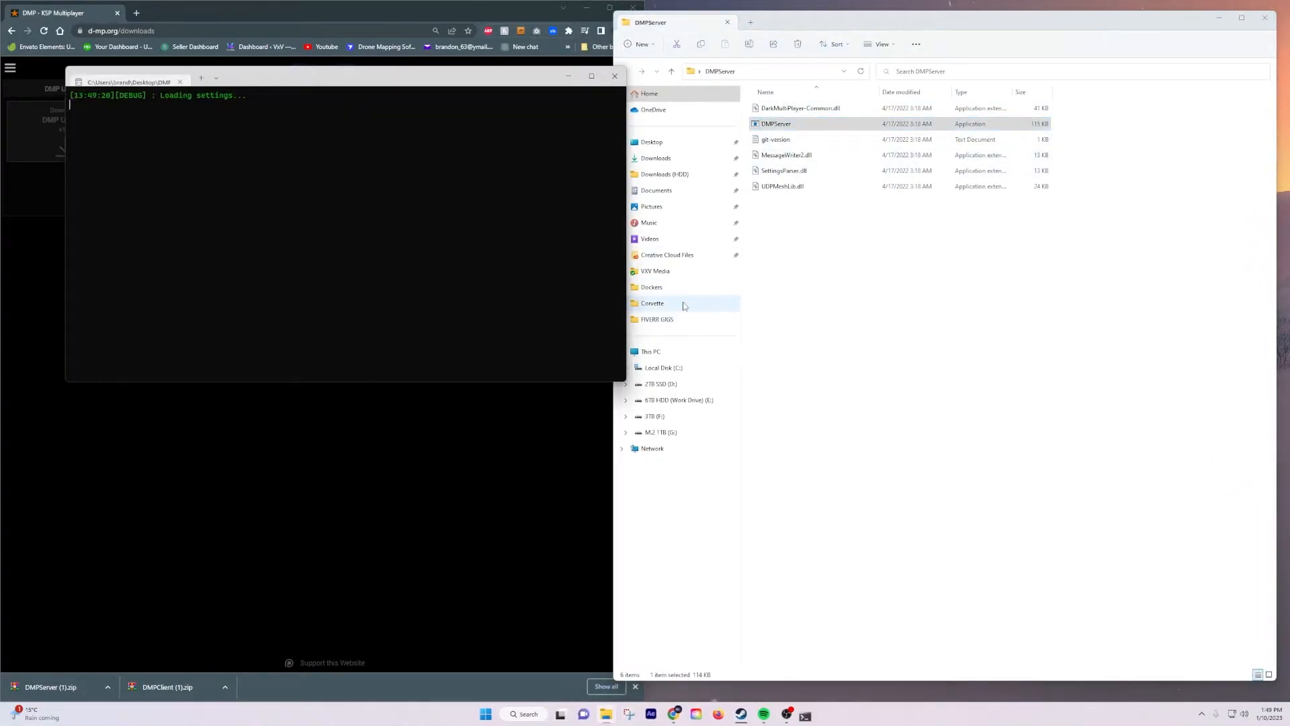
pyautogui.doubleClick(774, 124)
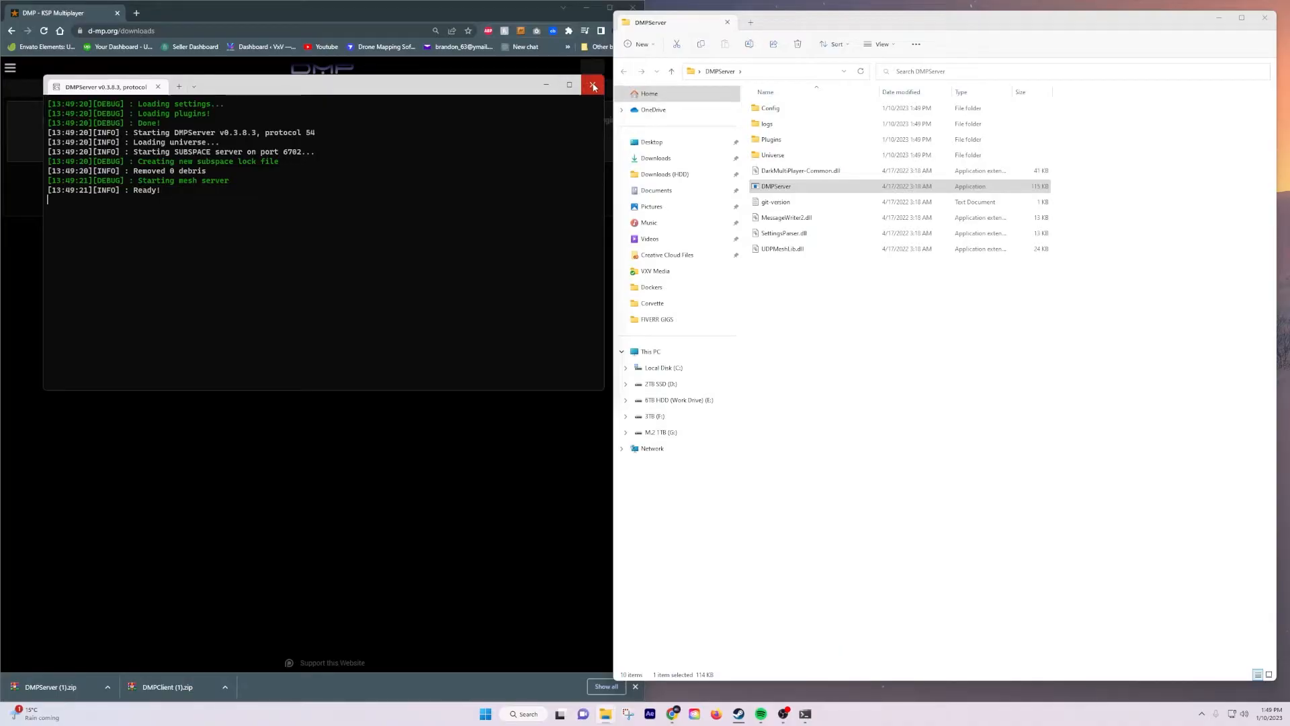
pyautogui.click(591, 86)
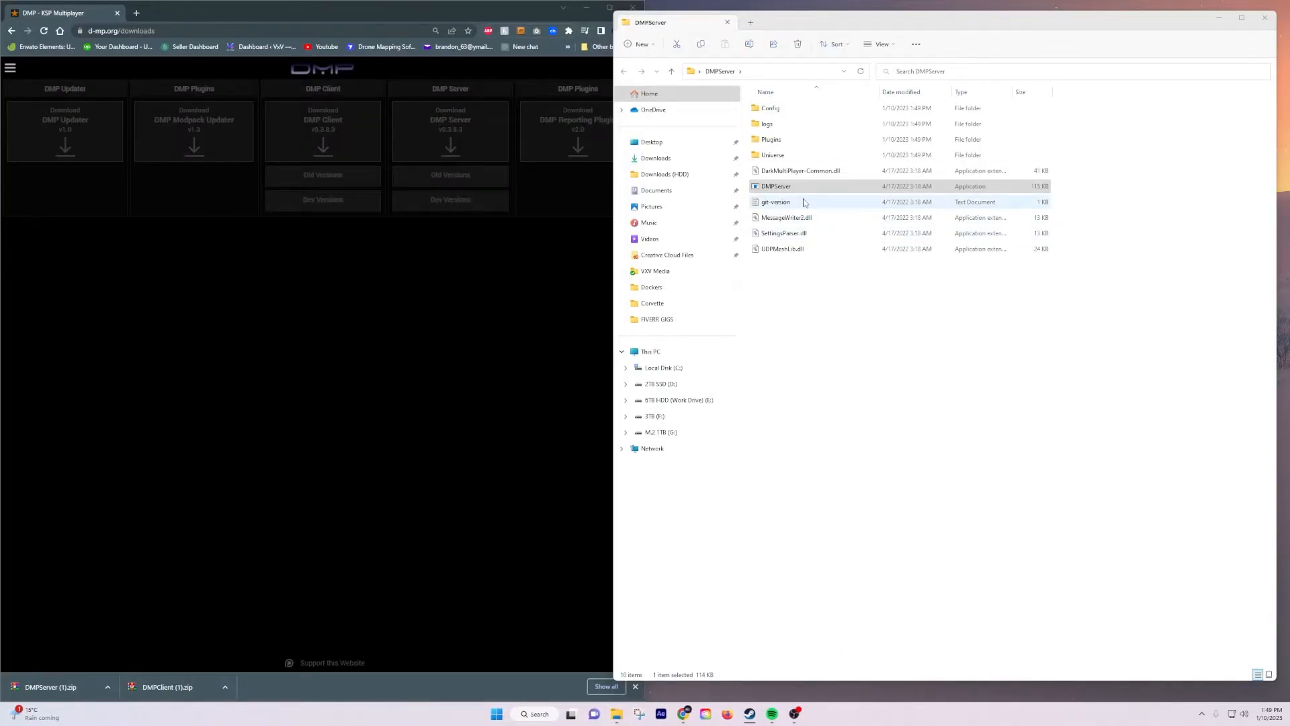
# Step: Open the Settings file in the Config folder with Notepad
pyautogui.doubleClick(768, 108)
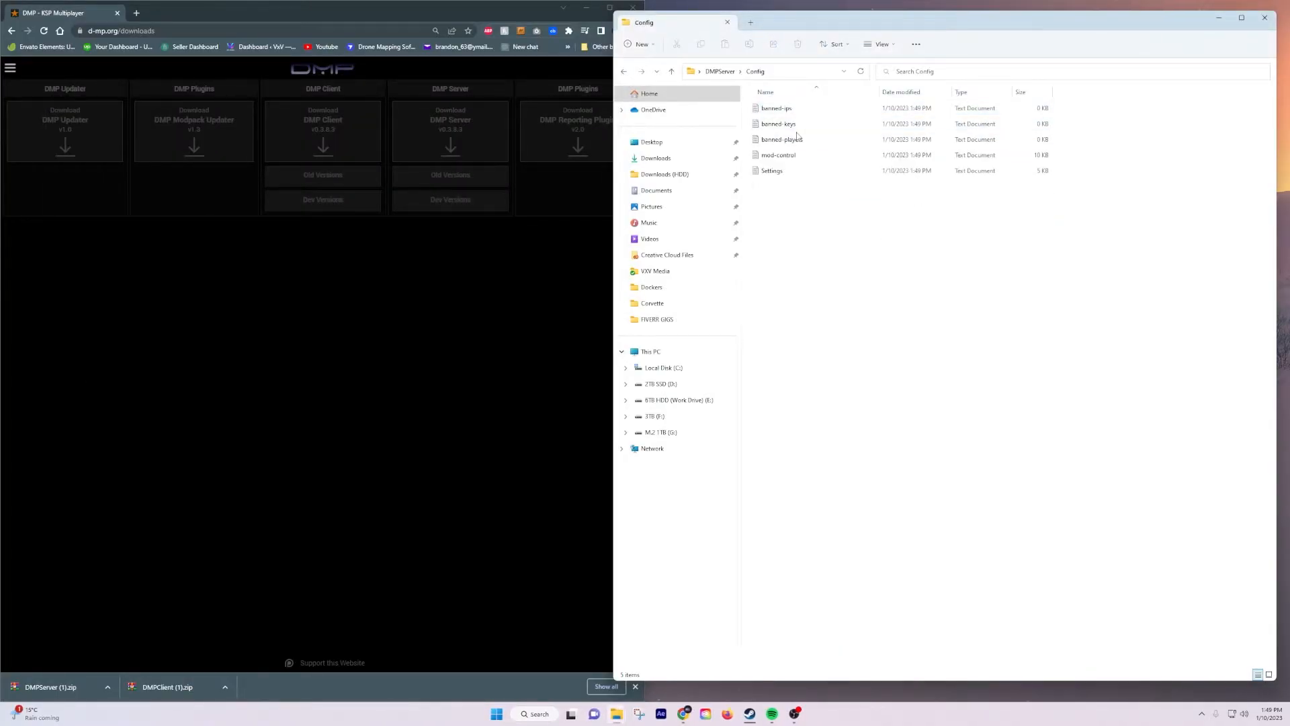
pyautogui.click(771, 171)
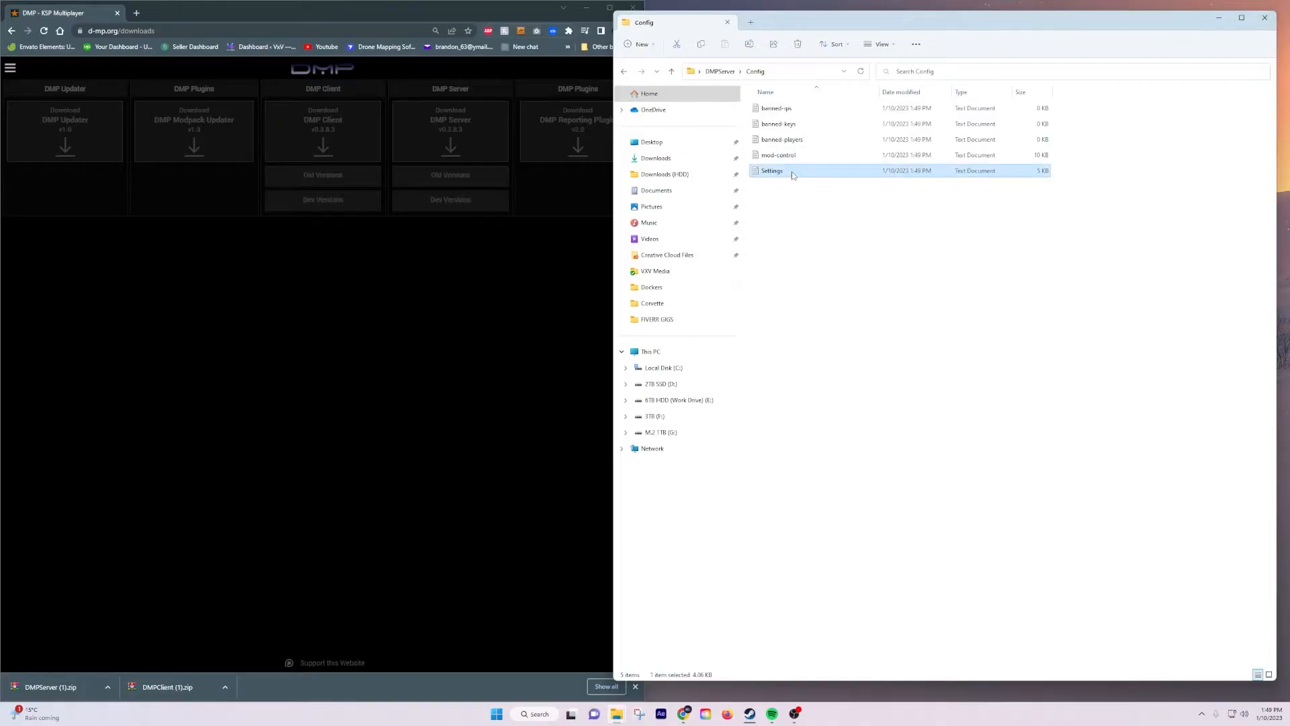
pyautogui.rightClick(772, 171)
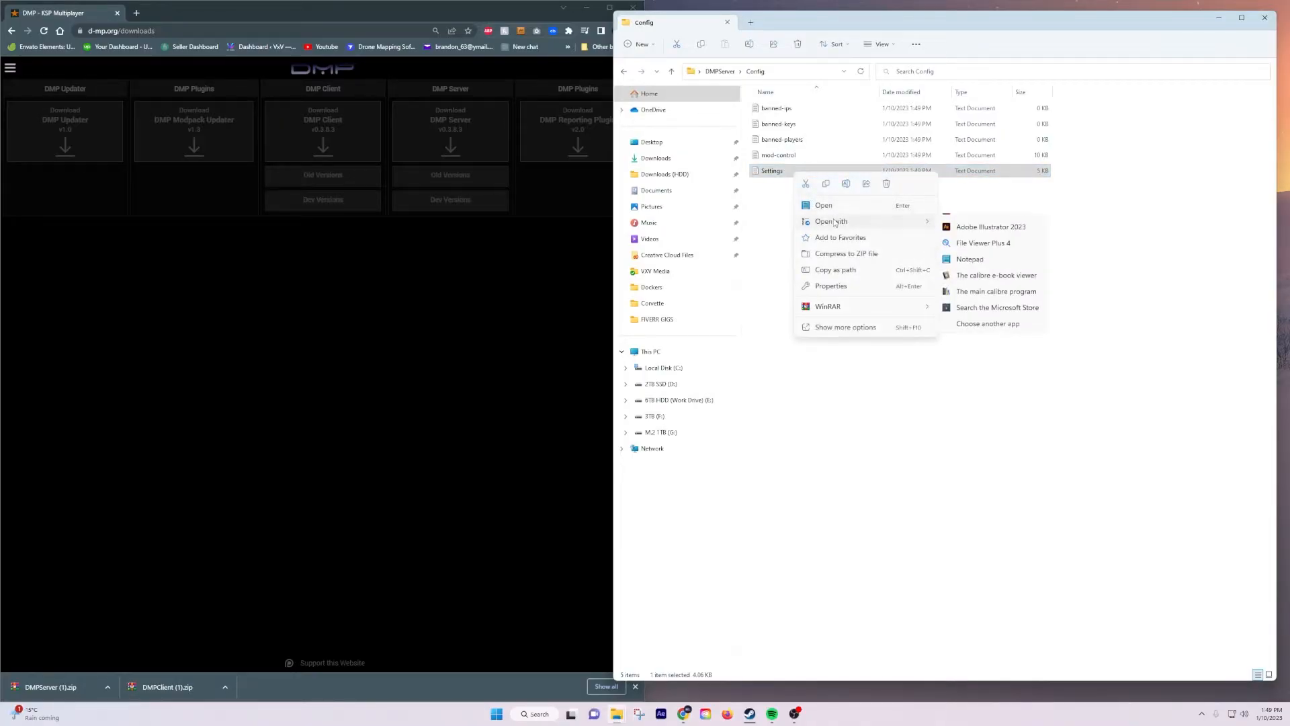
pyautogui.click(969, 258)
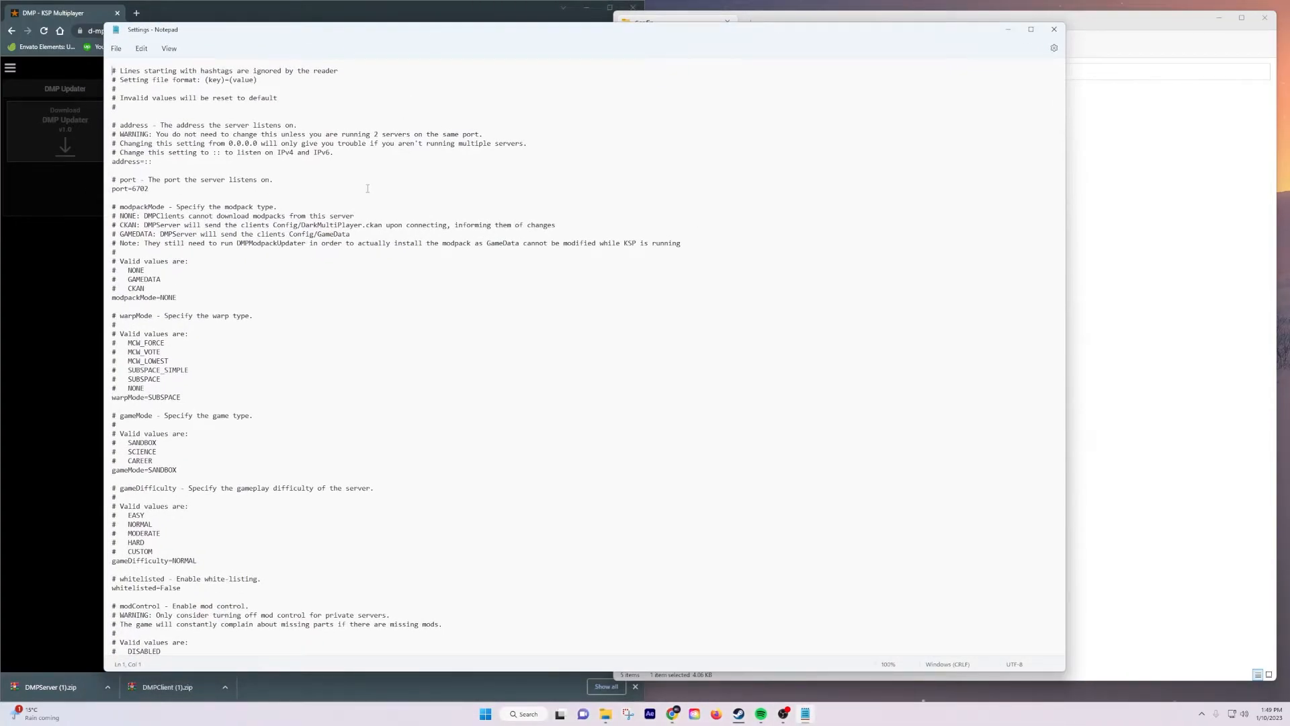
# Step: Review the port 6702, SUBSPACE warpMode, SANDBOX gameMode, serverName and maxPlayers entries, returning to the top
pyautogui.scroll(-3)
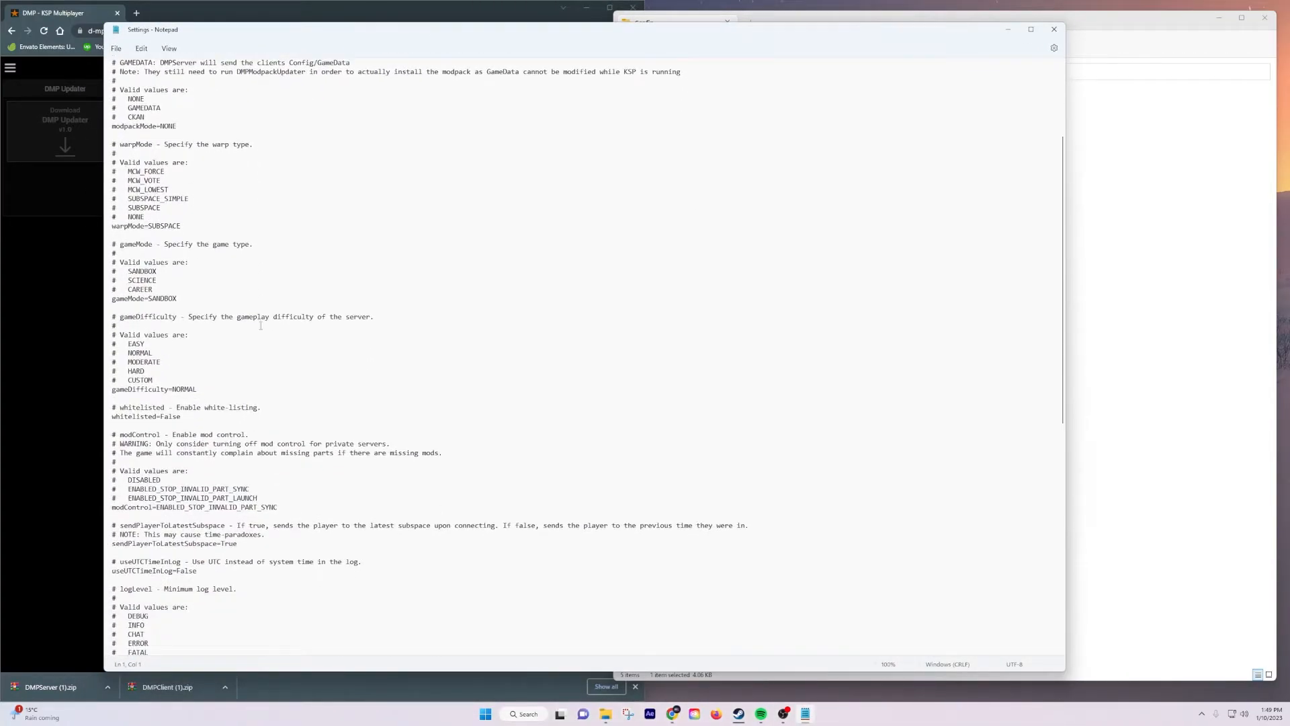
pyautogui.scroll(-3)
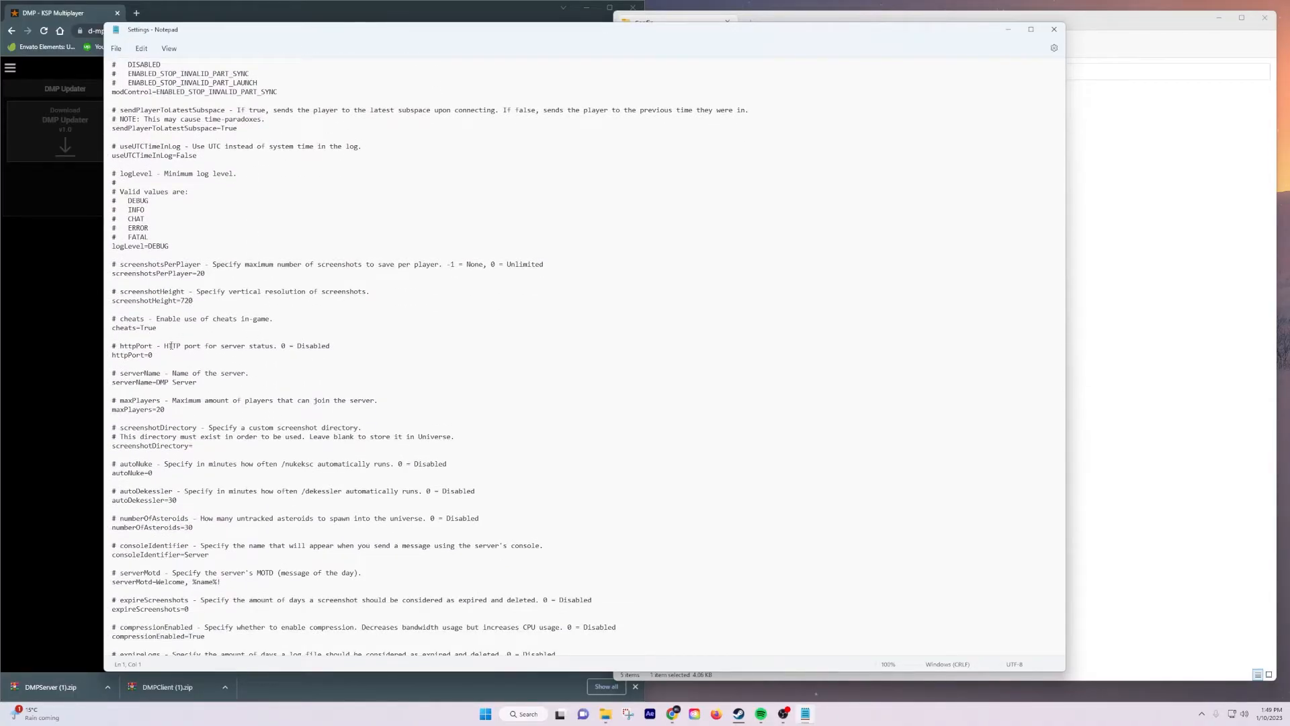
pyautogui.scroll(-3)
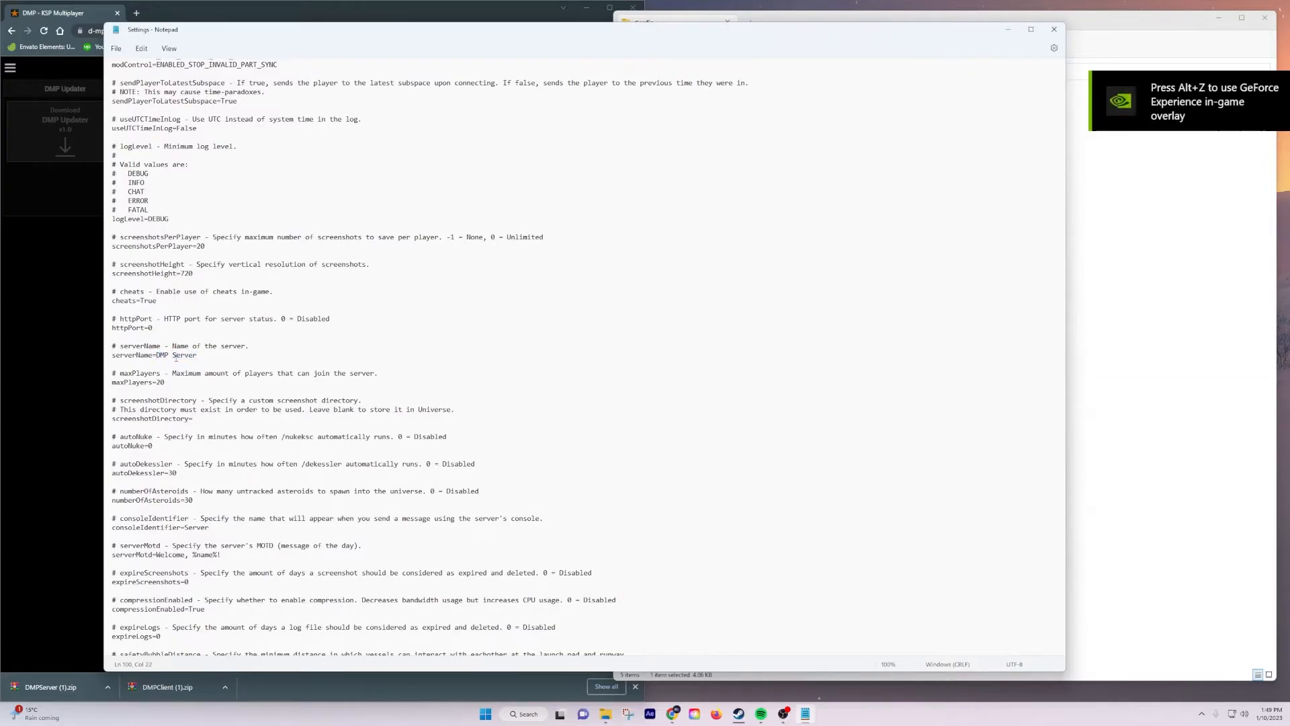
pyautogui.scroll(-3)
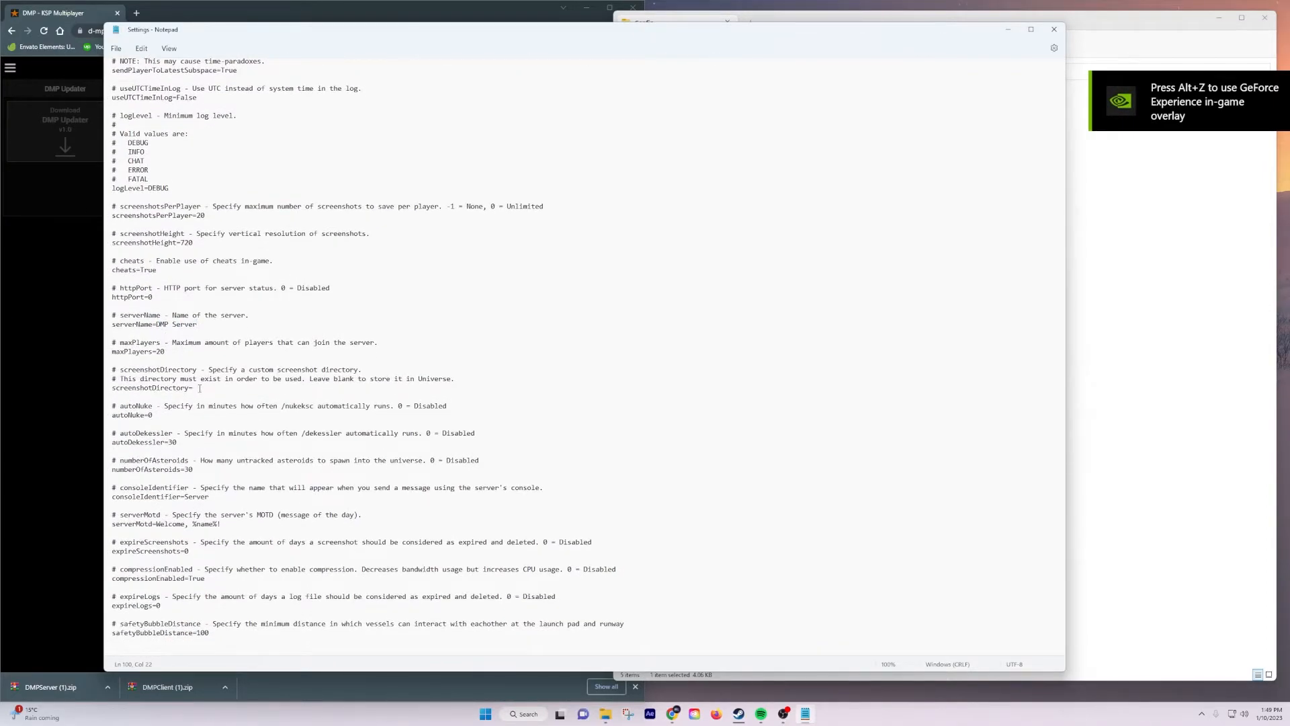
pyautogui.scroll(3)
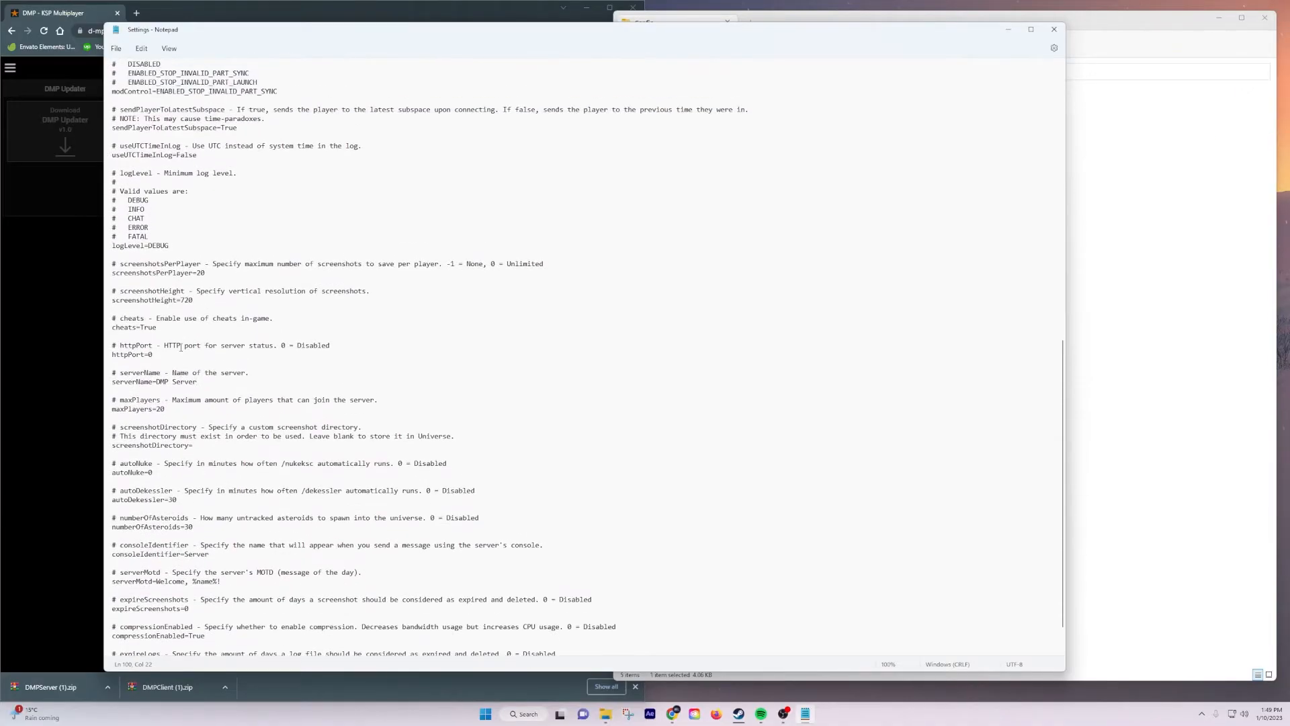
pyautogui.scroll(3)
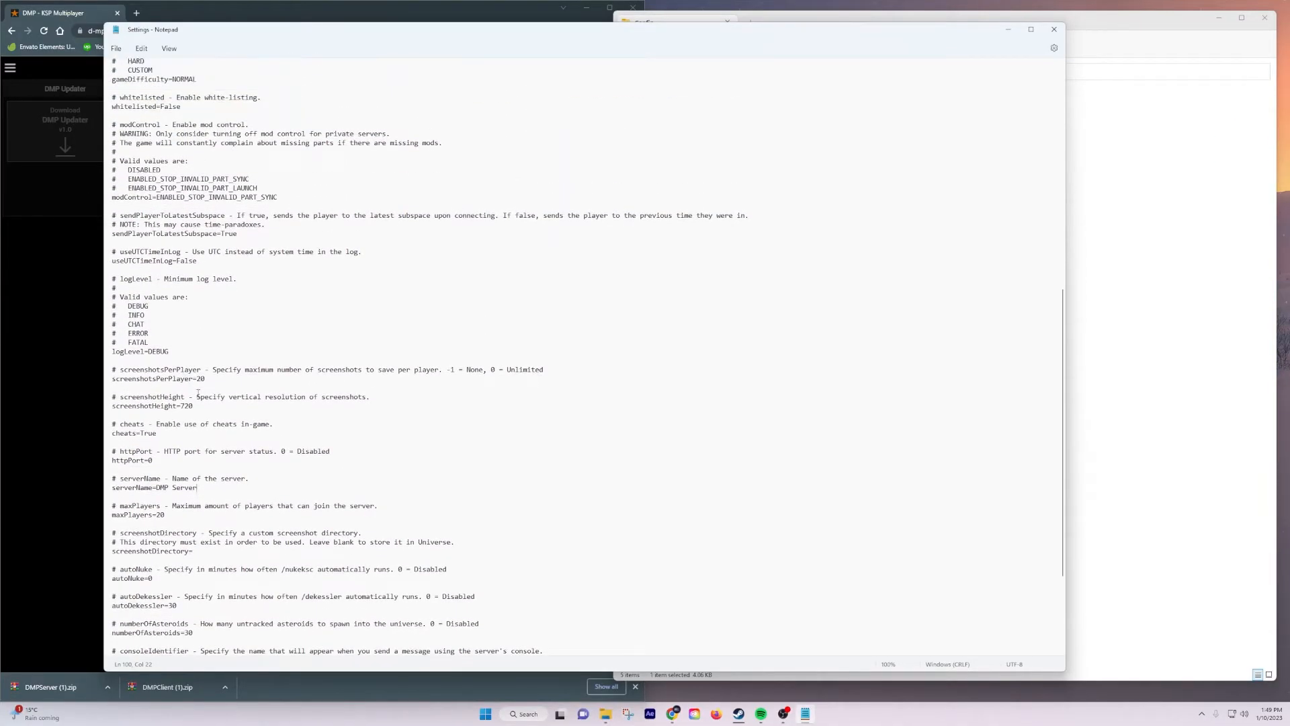
pyautogui.scroll(3)
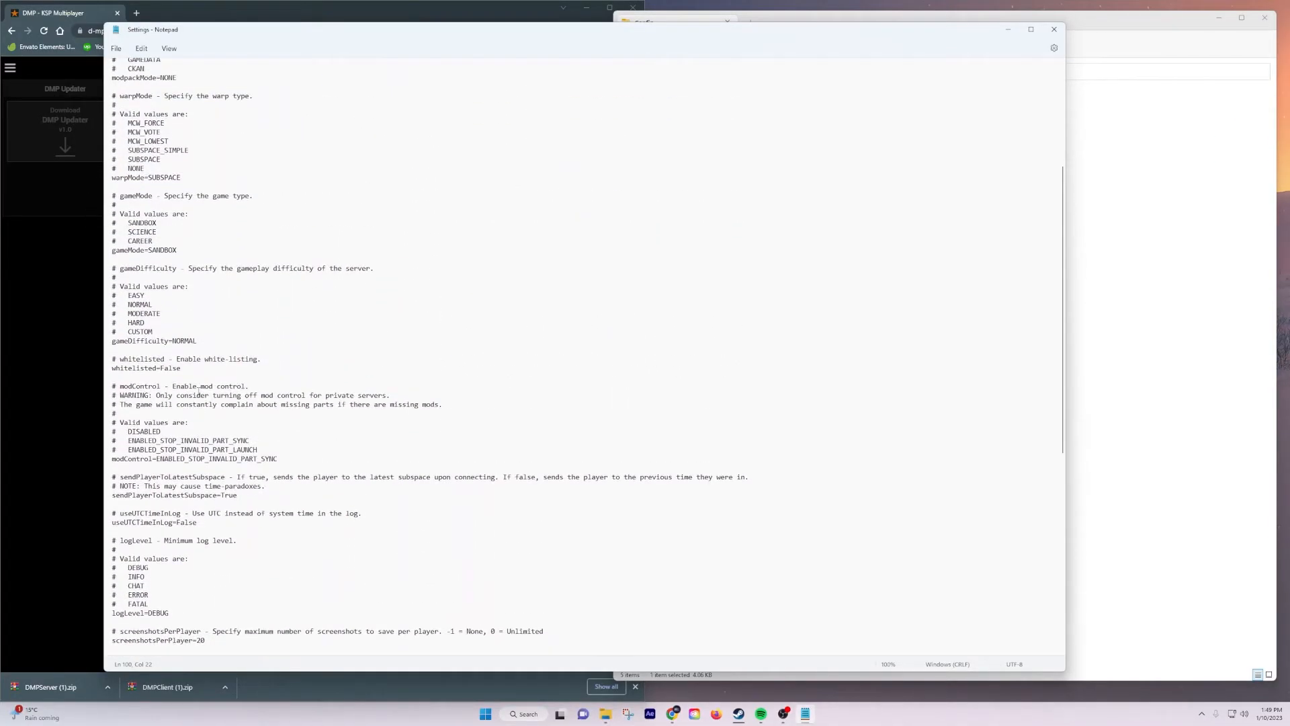
pyautogui.scroll(3)
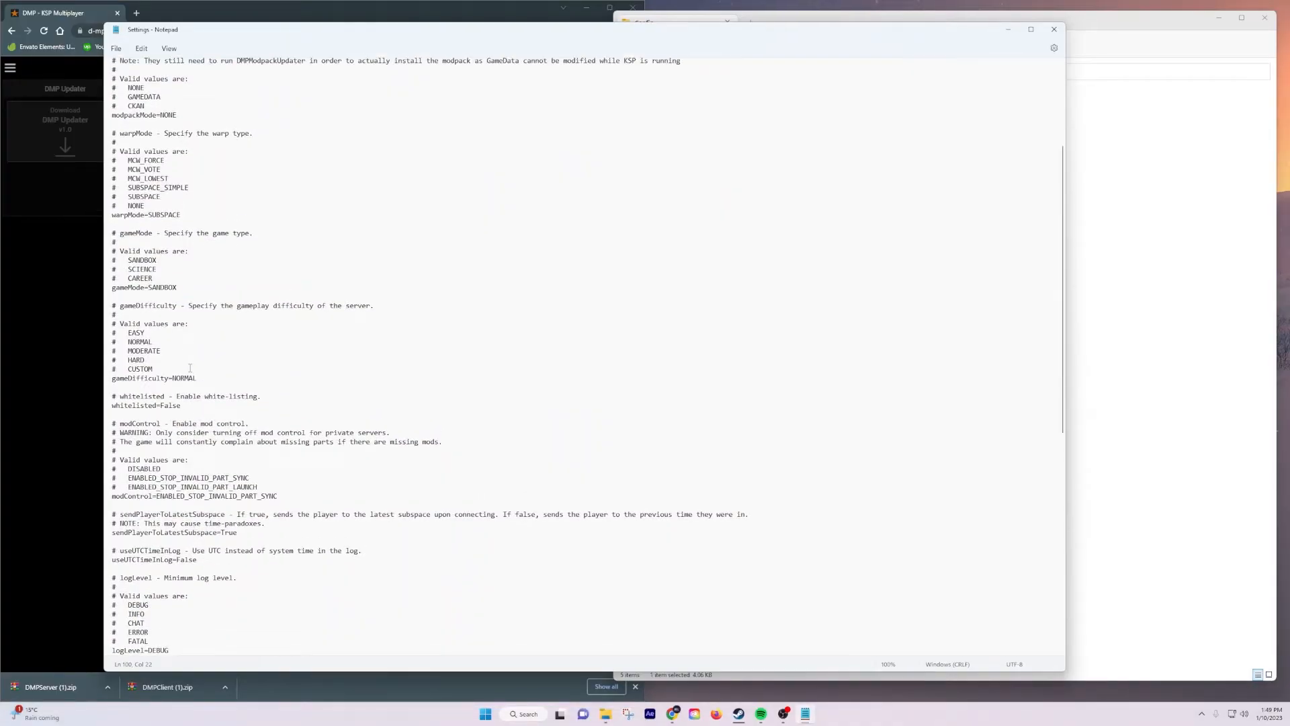
pyautogui.scroll(3)
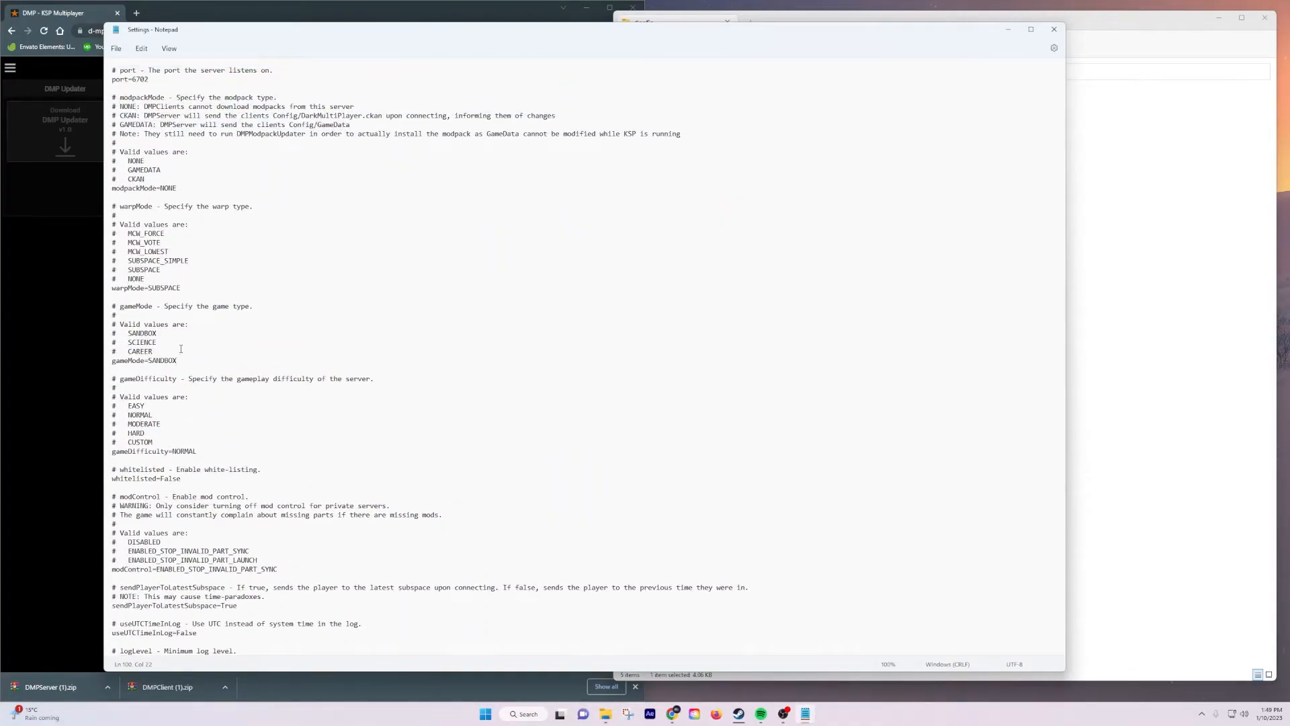
pyautogui.scroll(3)
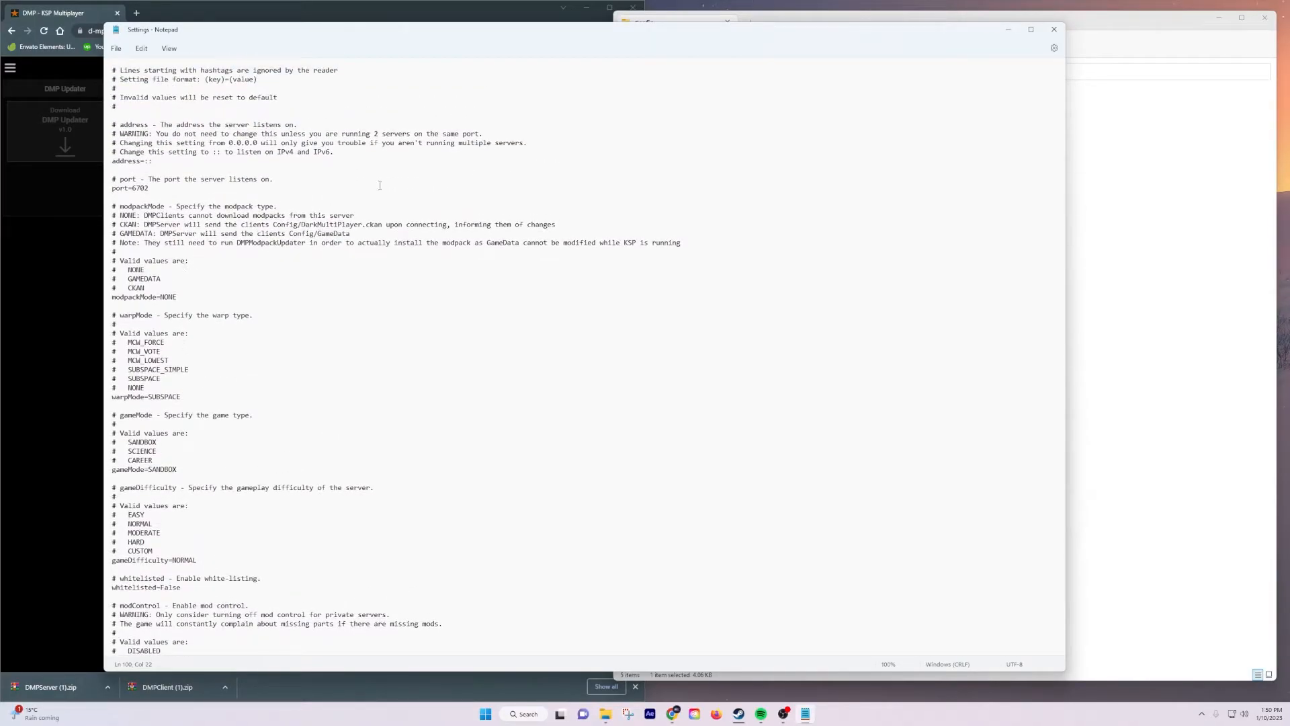
pyautogui.moveTo(1053, 30)
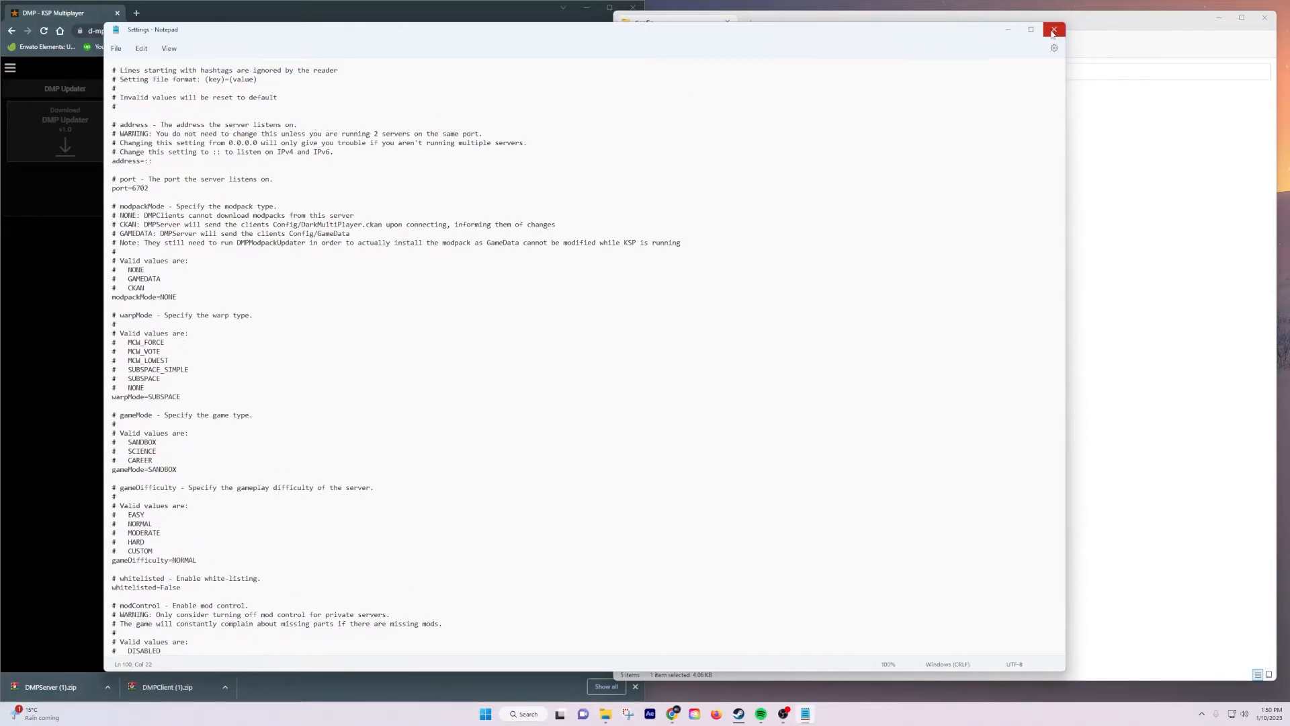
# Step: Close Notepad and run DMPServer.exe as administrator so the server reports ready on port 6702
pyautogui.click(1053, 29)
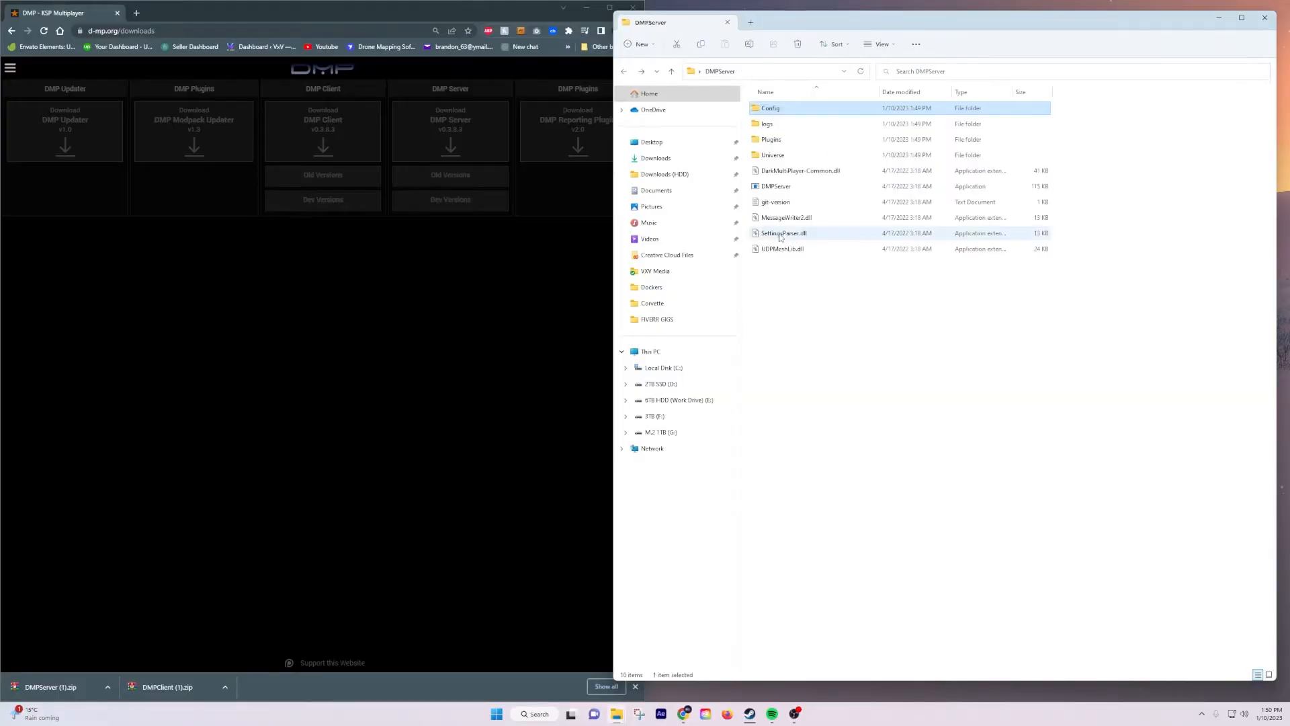
pyautogui.click(775, 185)
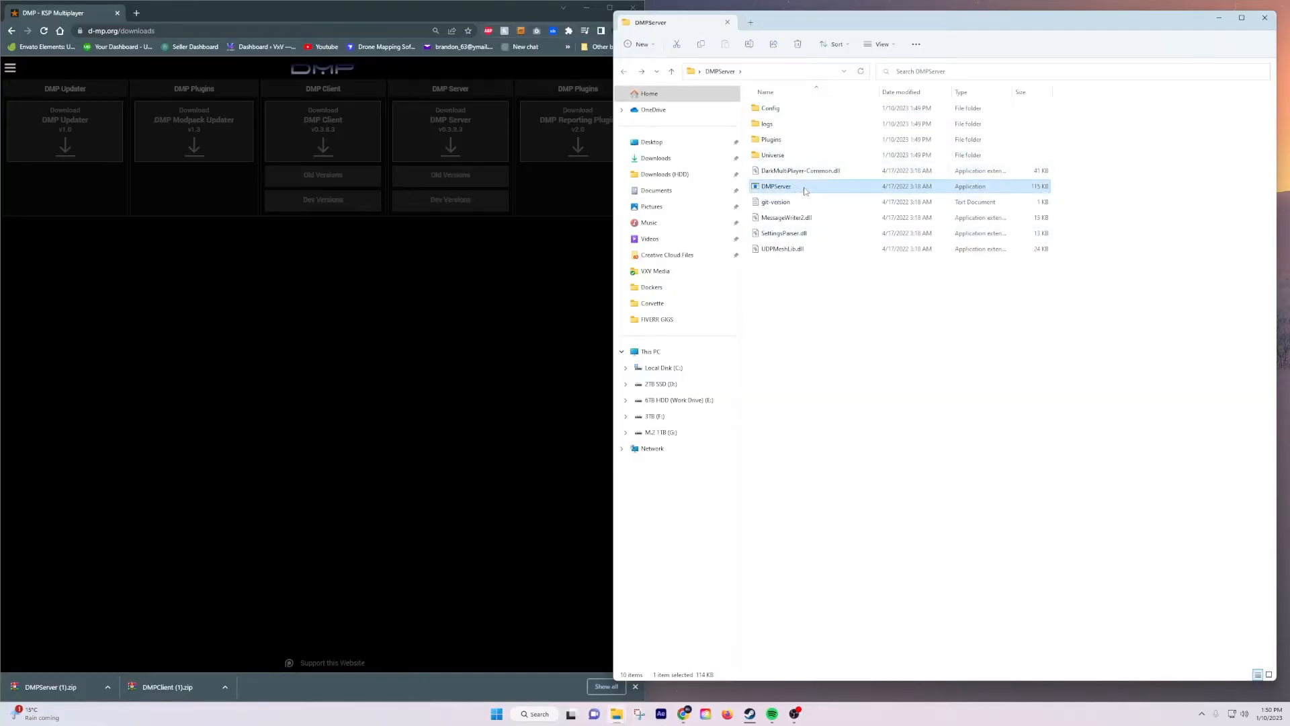
pyautogui.rightClick(774, 186)
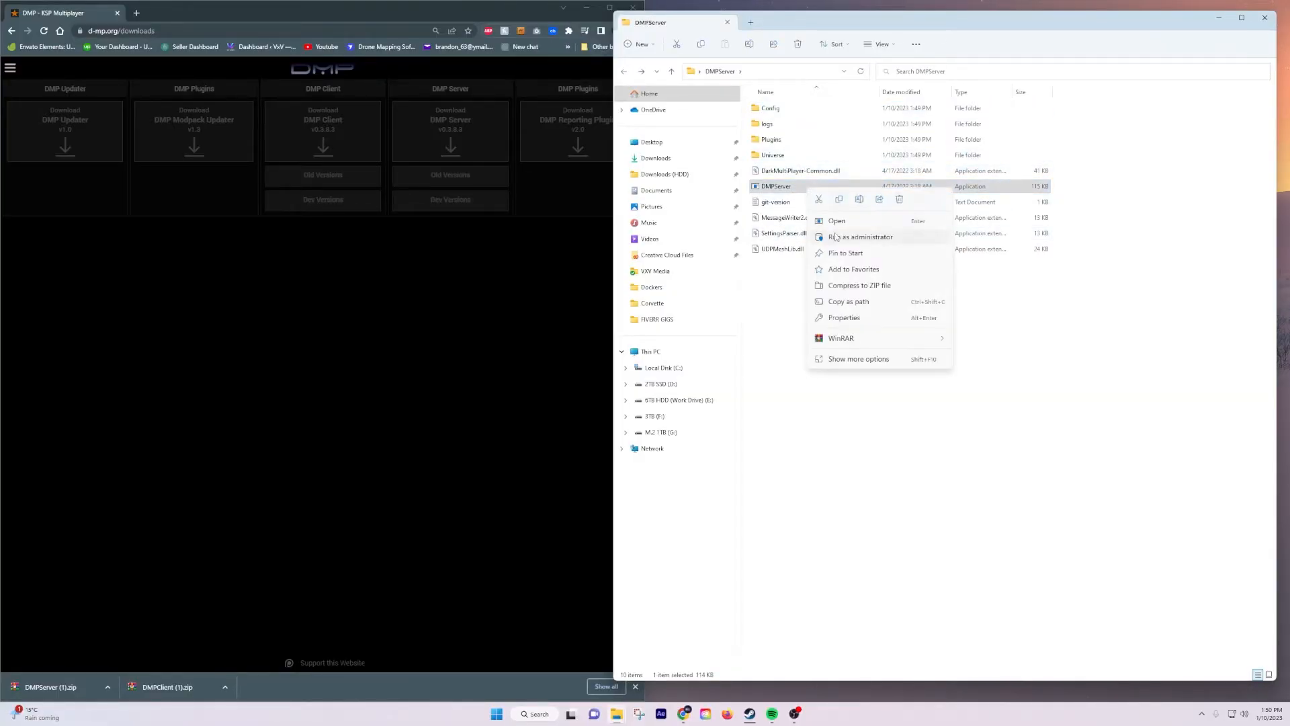
pyautogui.click(858, 237)
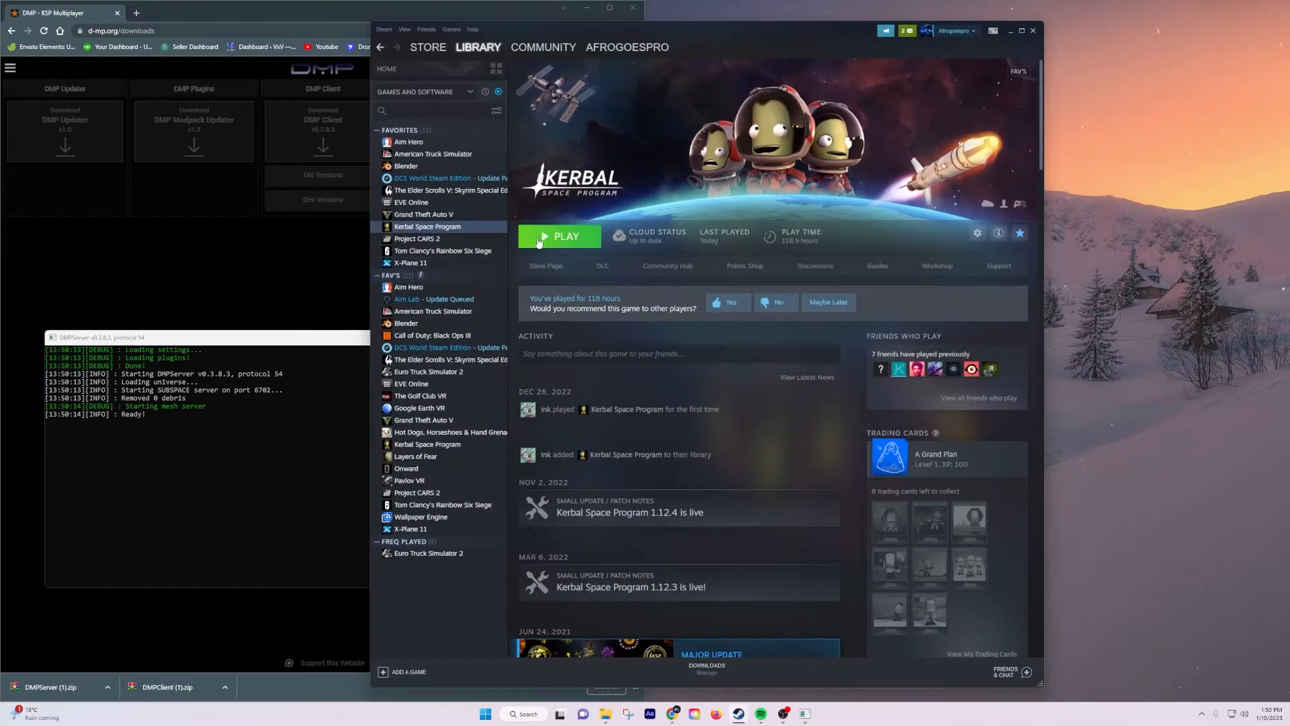
# Step: Play Kerbal Space Program from Steam and proceed through its launch prompts to the main menu
pyautogui.click(1021, 31)
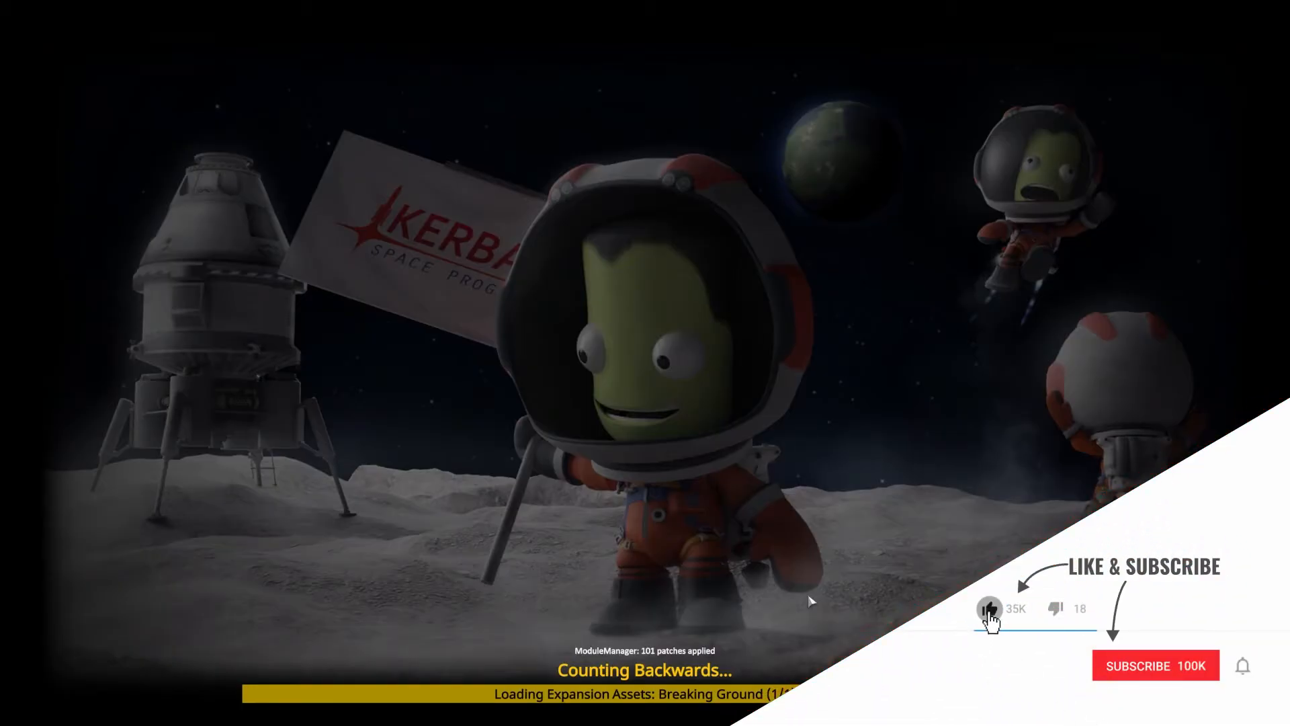
pyautogui.click(1156, 665)
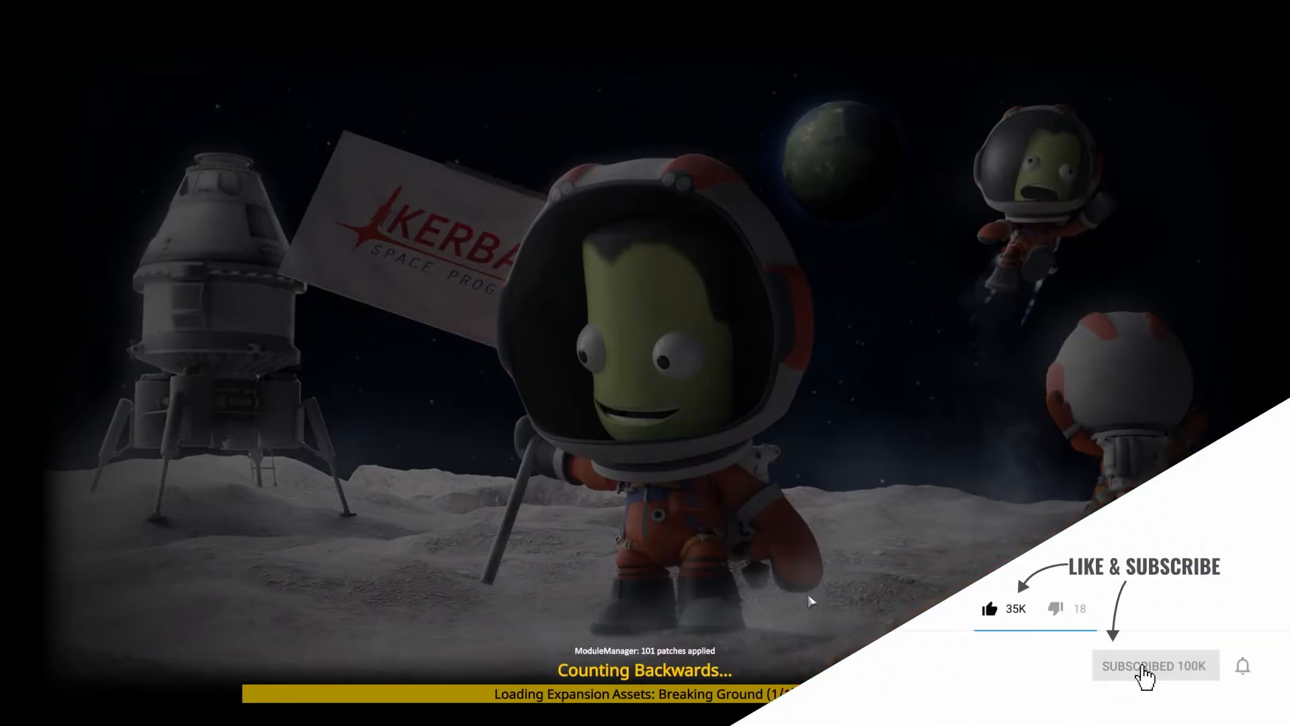
pyautogui.click(1243, 667)
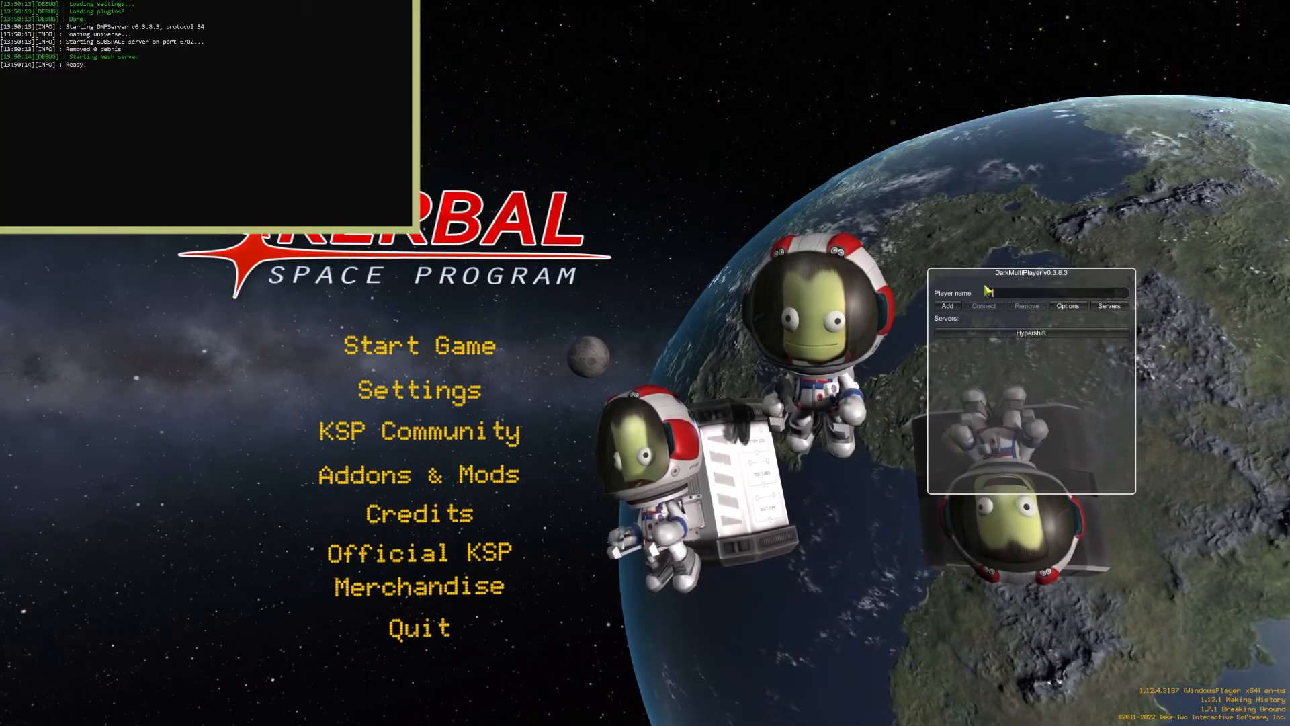
# Step: Set the DarkMultiPlayer player name to Hypershift and start a new server entry
pyautogui.write('Hypershift')
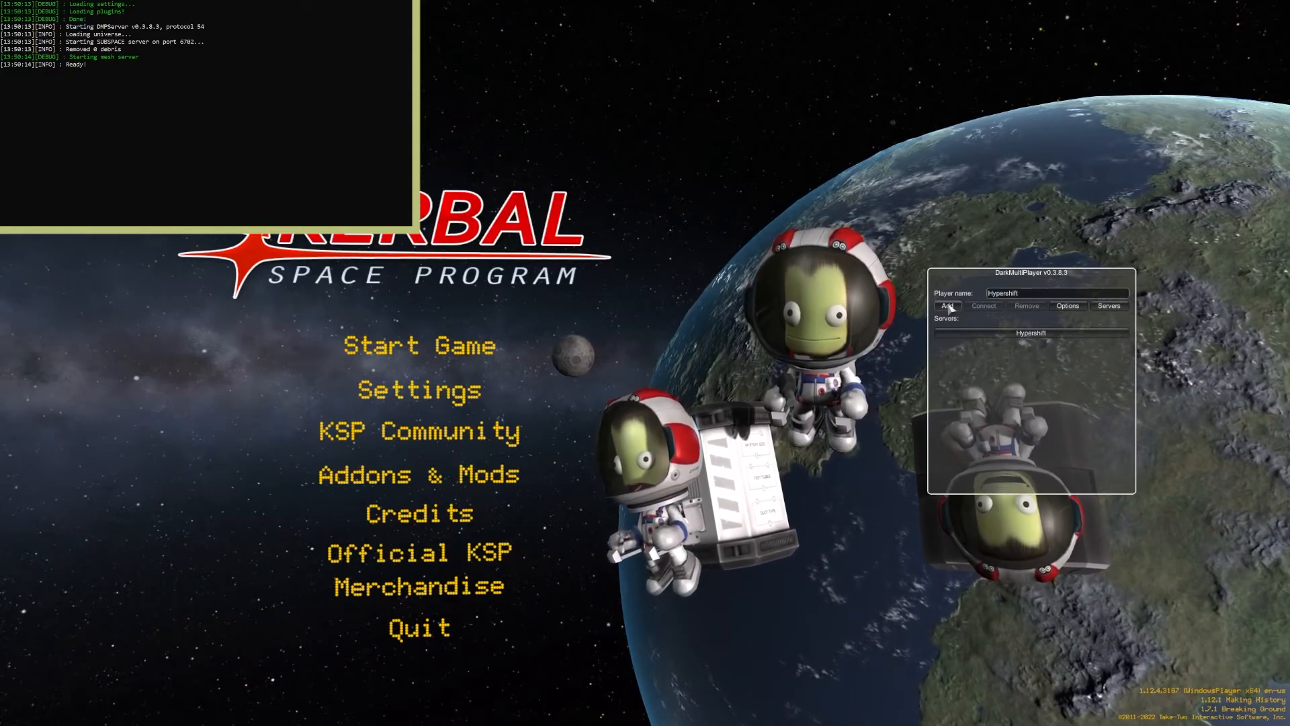
pyautogui.click(946, 305)
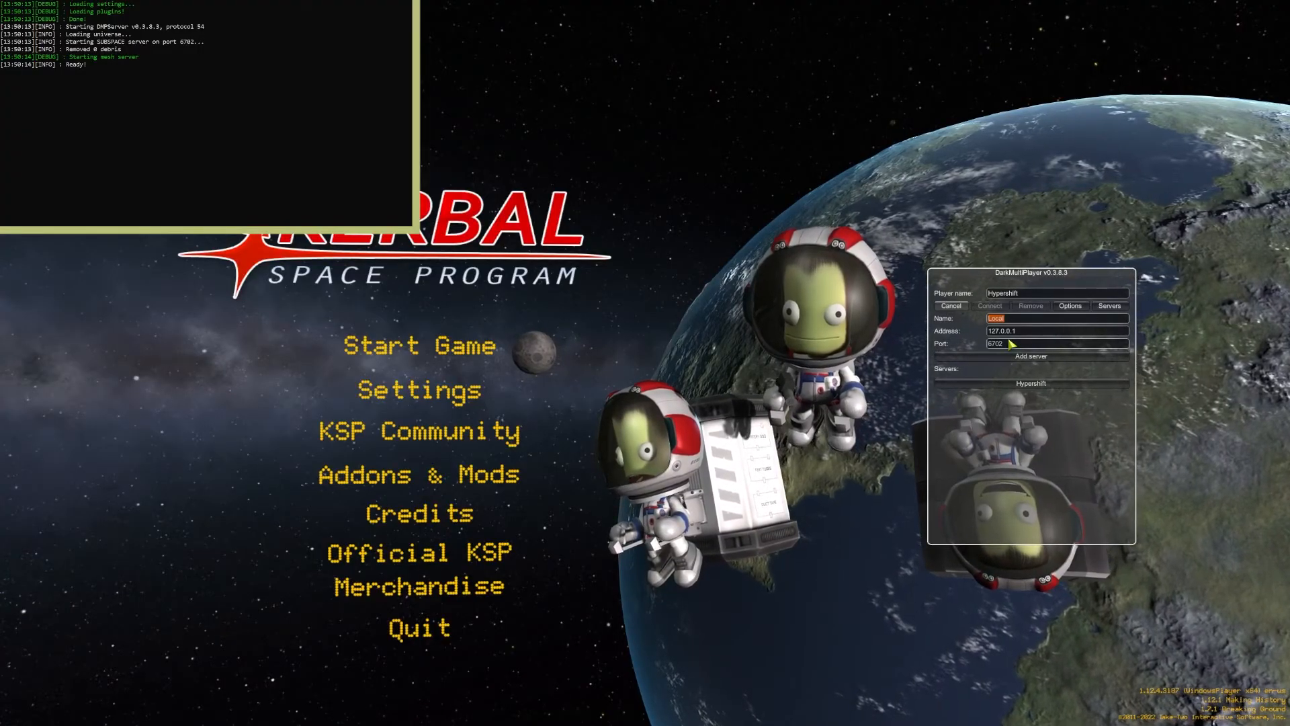
# Step: Add a Local Server entry at address LocalHost, port 6702, to the server list
pyautogui.click(1057, 331)
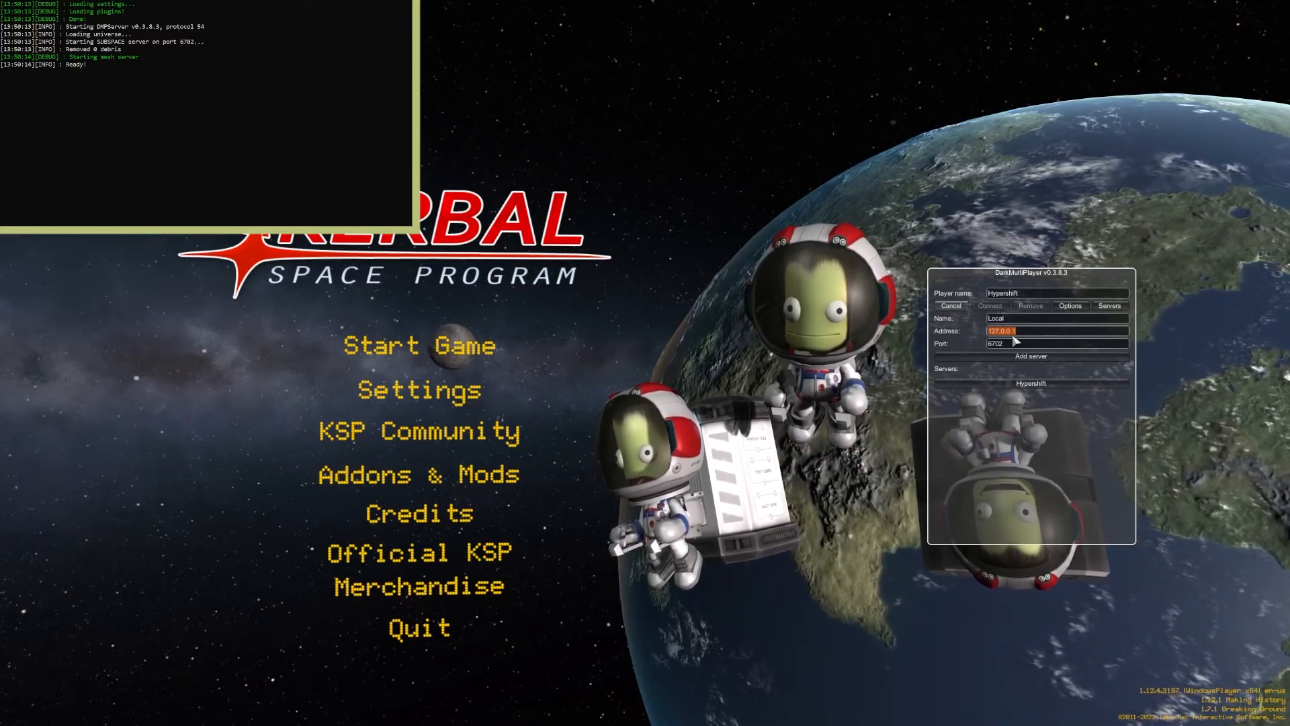
pyautogui.write('Local')
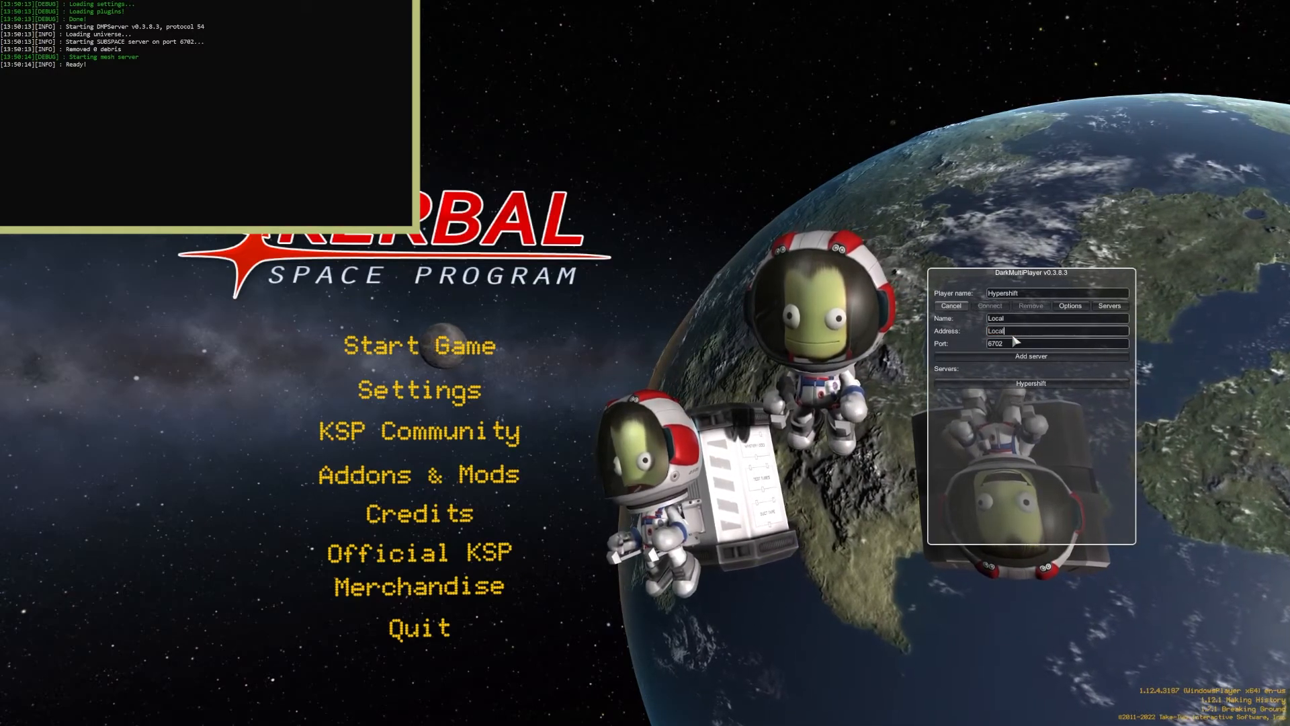
pyautogui.write('Host')
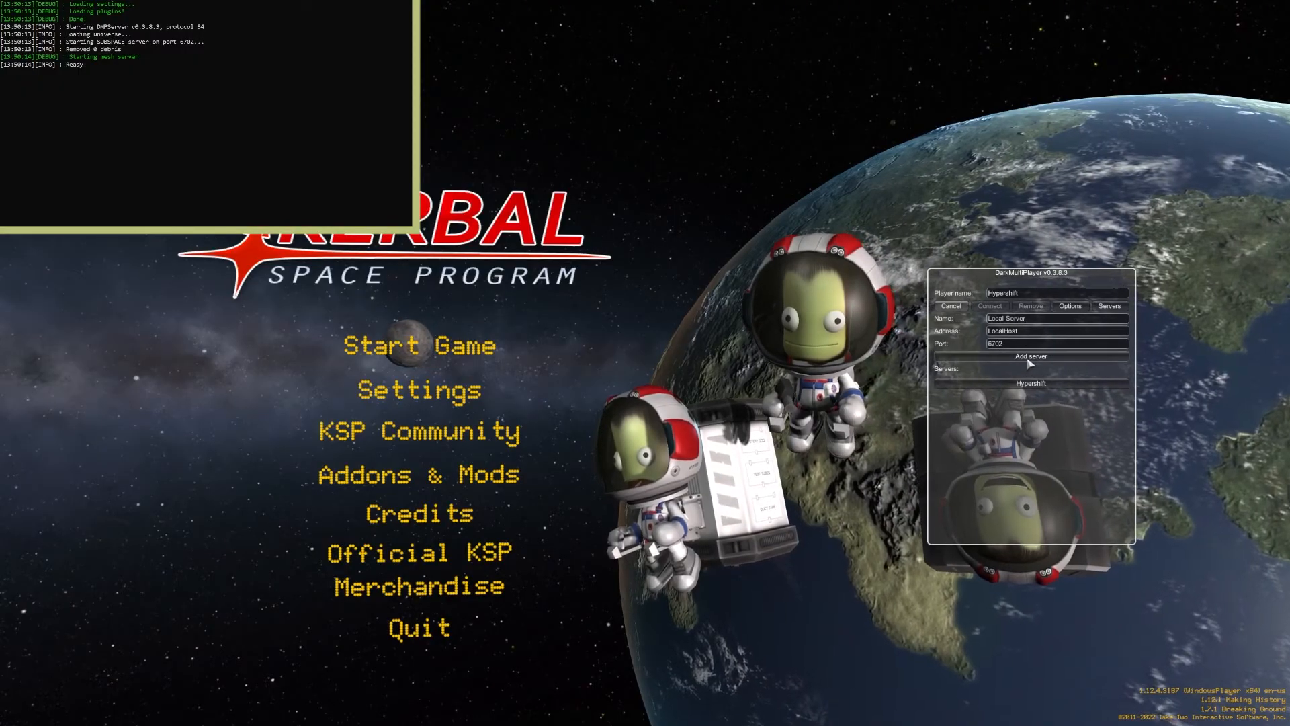
pyautogui.click(1030, 356)
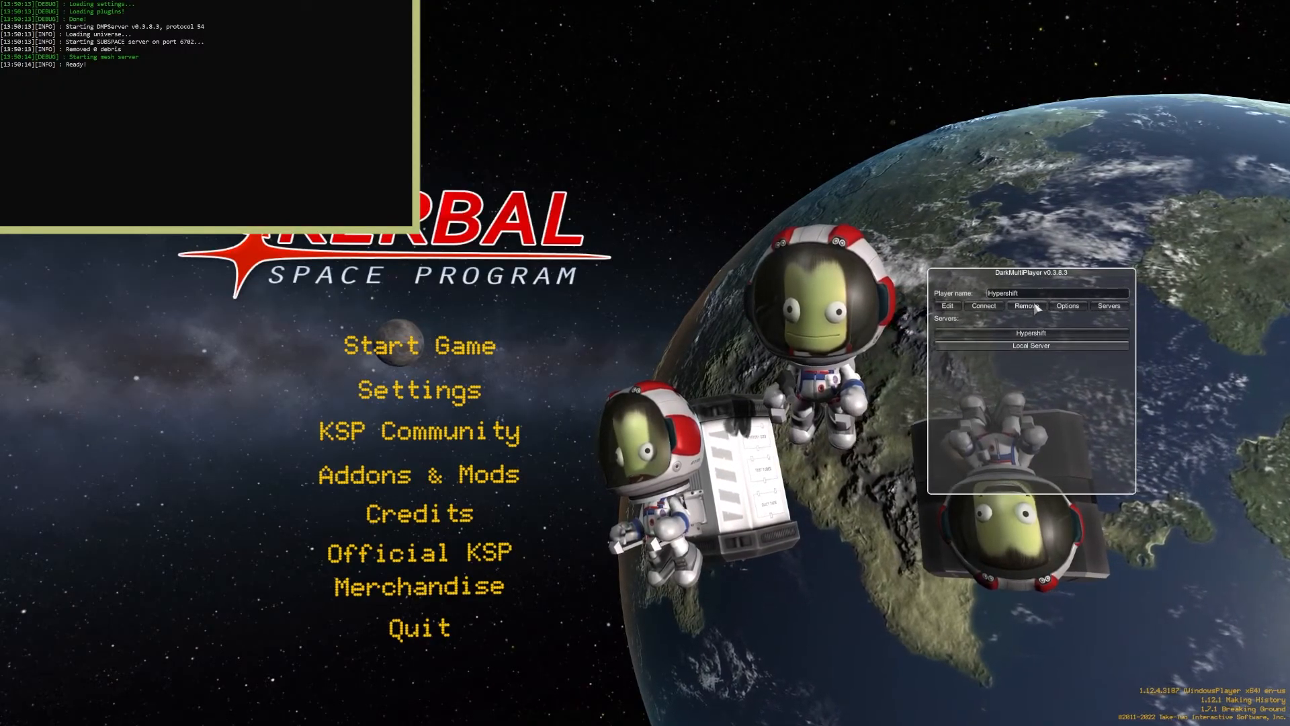
# Step: Connect to the Local Server and arrive at the Space Center with the MOTD in chat
pyautogui.click(983, 305)
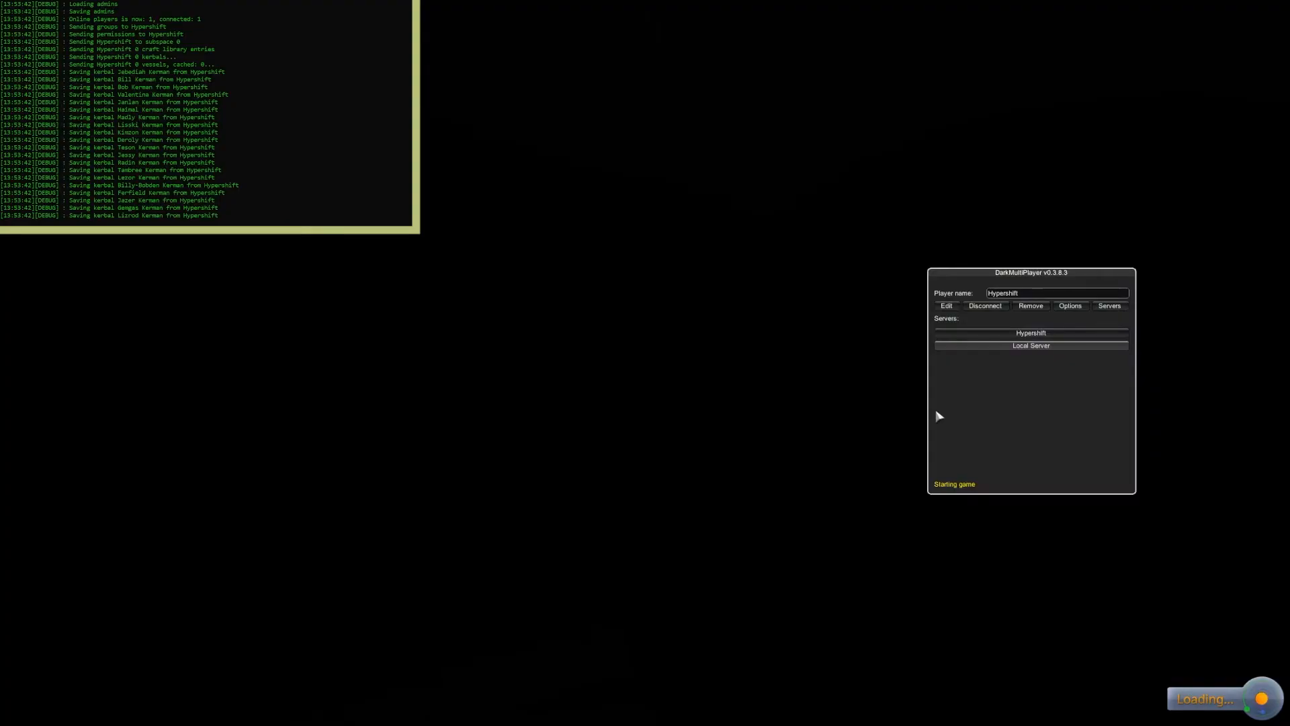
pyautogui.moveTo(815, 463)
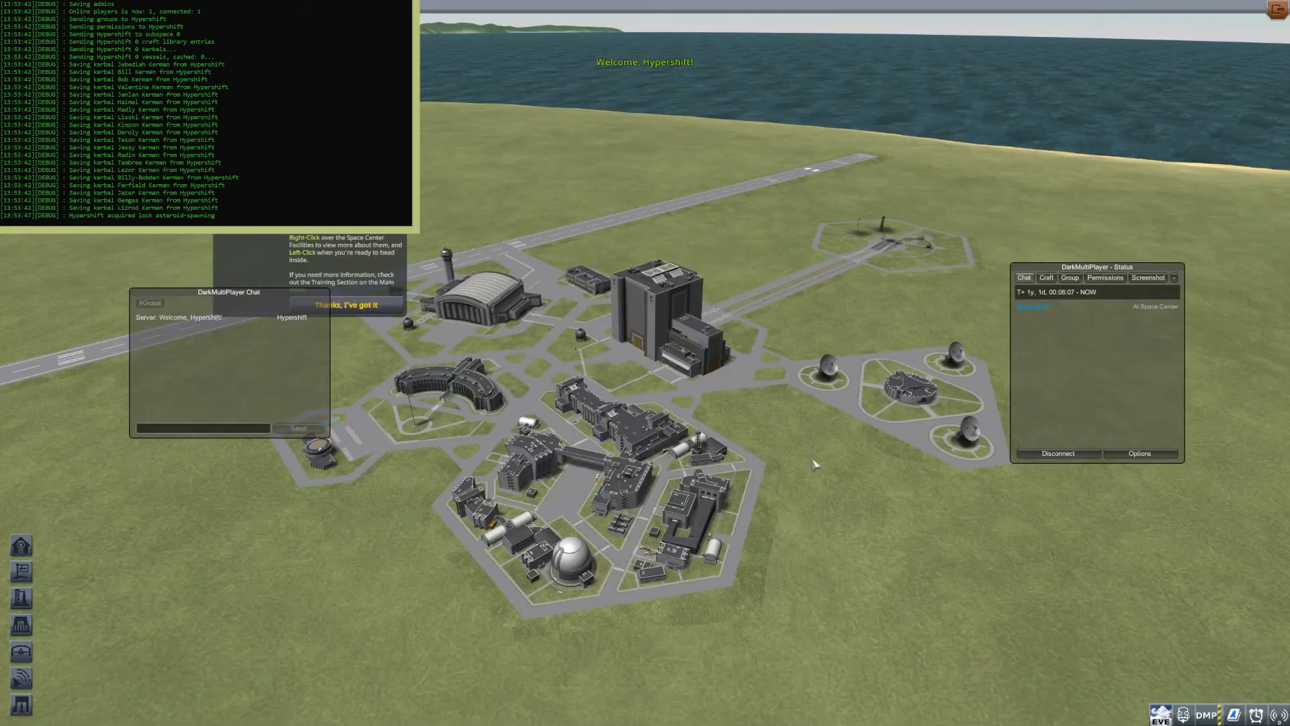
pyautogui.click(345, 305)
pyautogui.write('MOTD Hi')
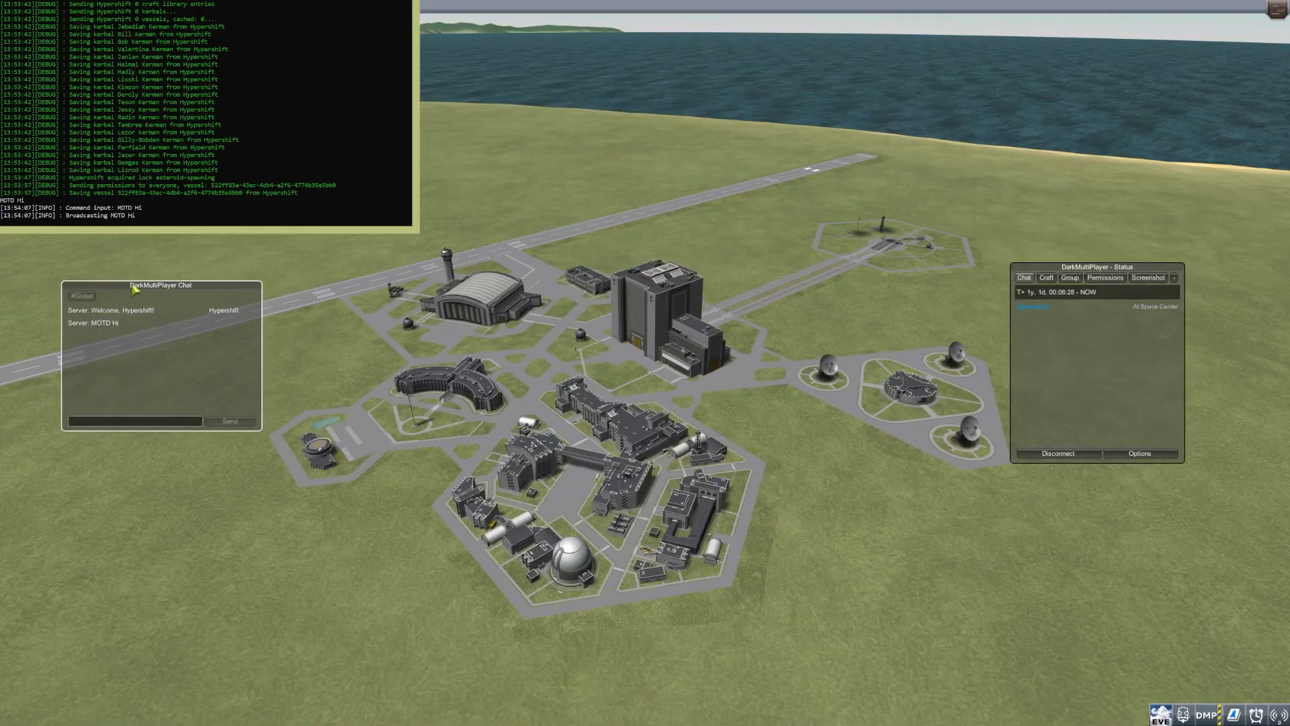
pyautogui.moveTo(179, 302)
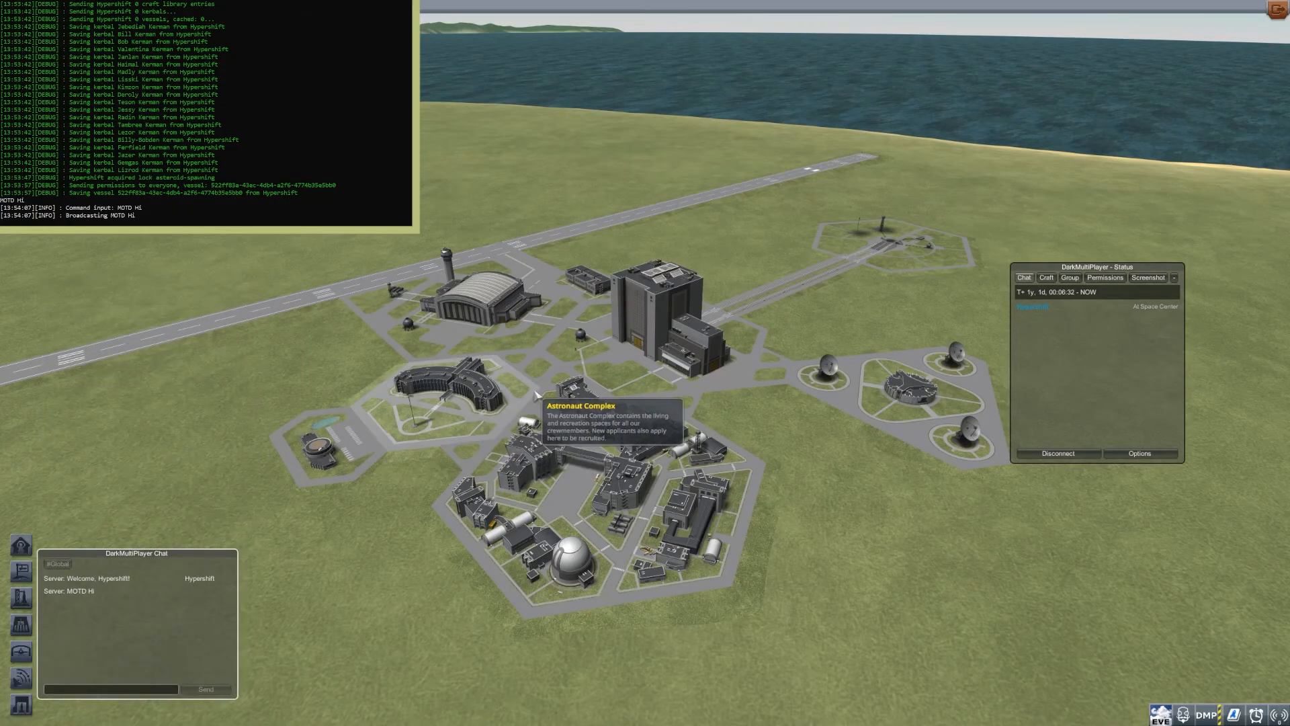
pyautogui.moveTo(562, 216)
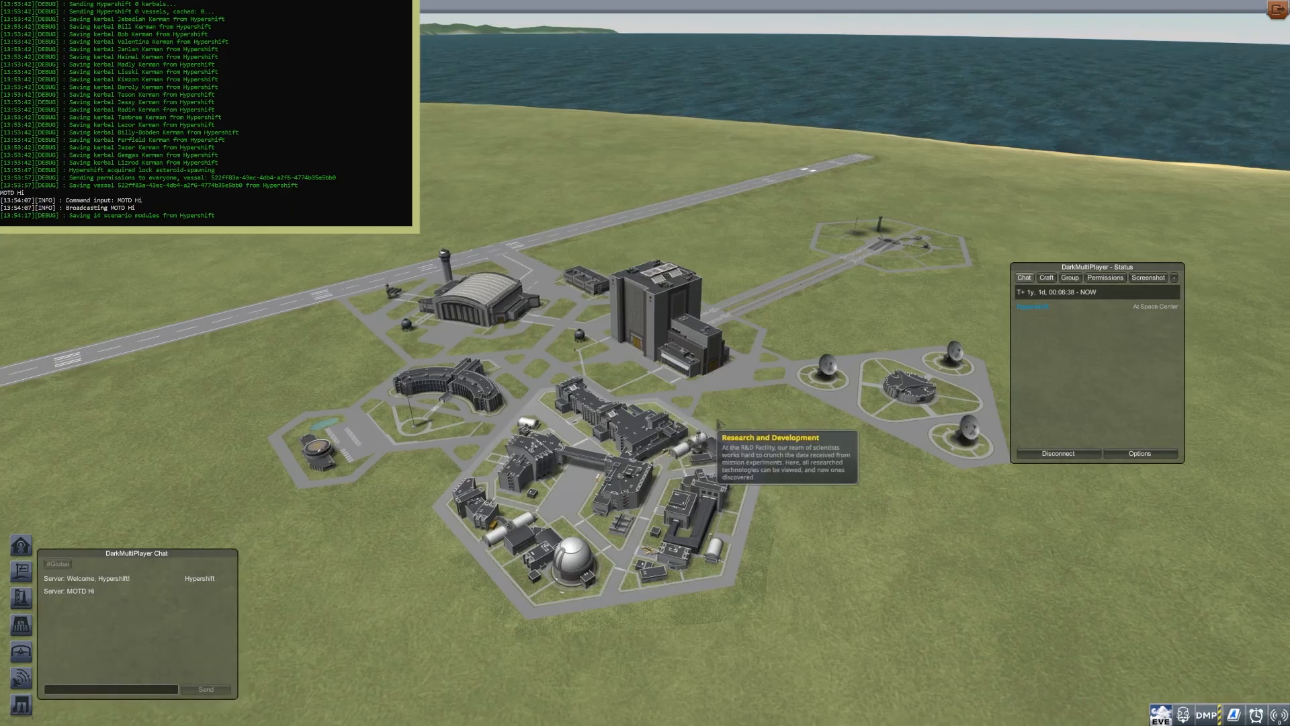
pyautogui.scroll(-3)
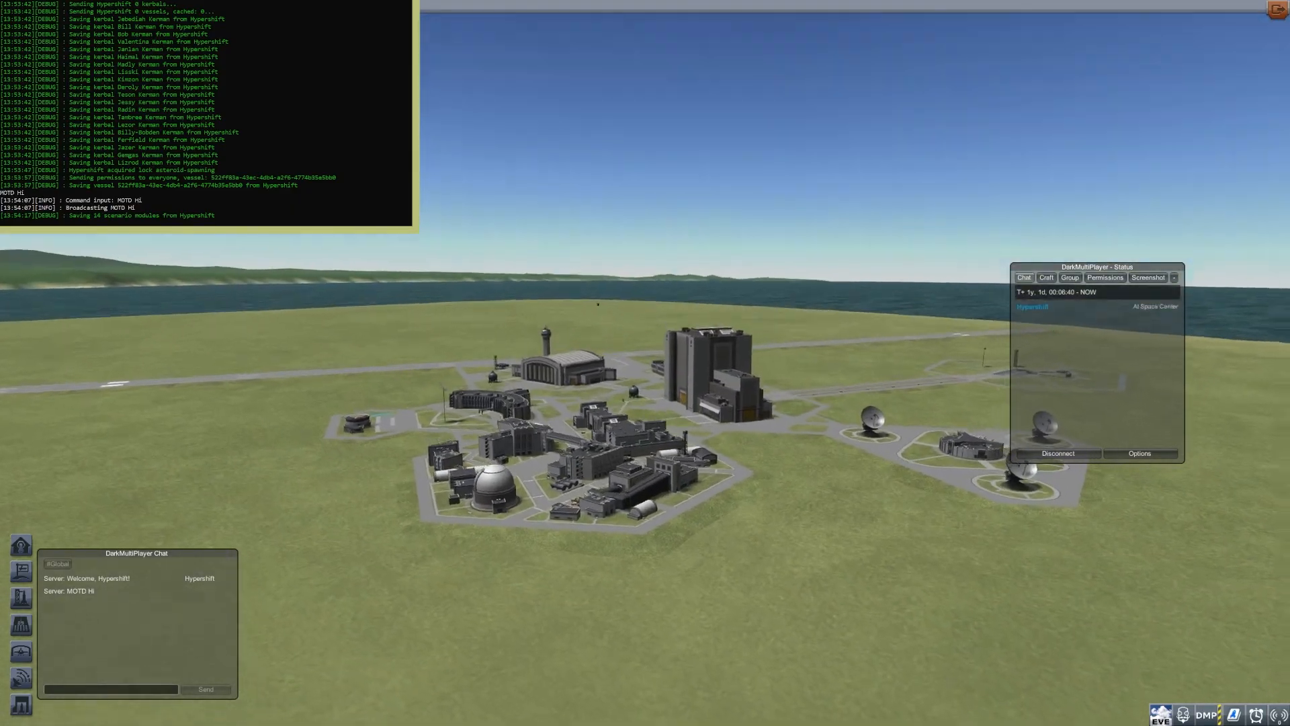